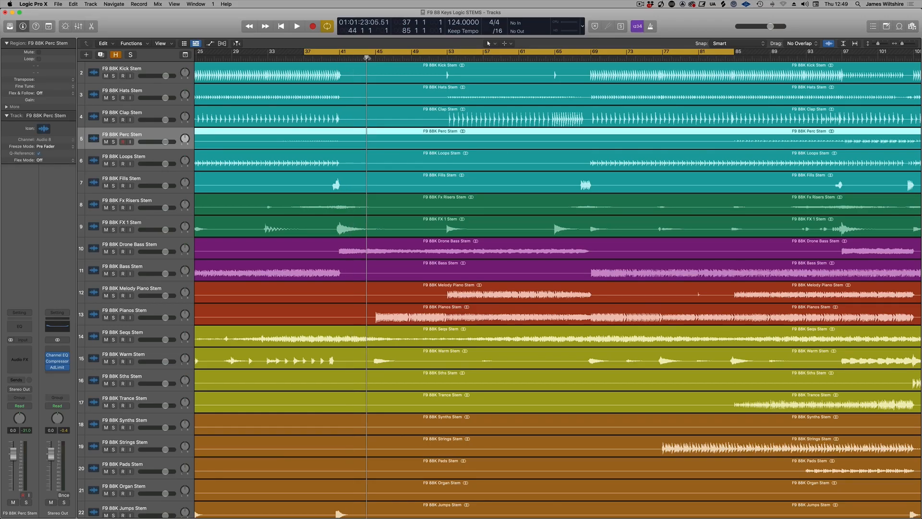
- Select the Kick Stem track and set the cycle to bars 69–113
{"action": "left_click", "coordinate": [297, 25]}
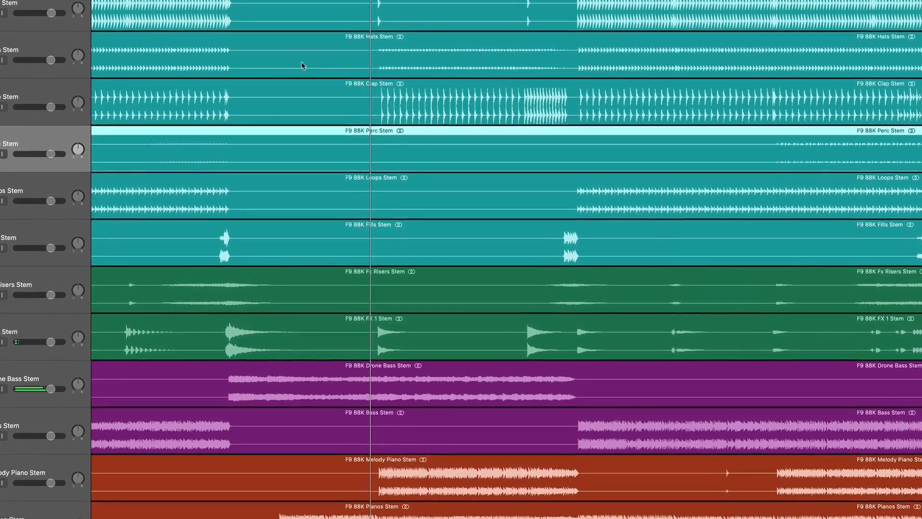
{"action": "scroll", "scroll_direction": "down", "scroll_amount": 3}
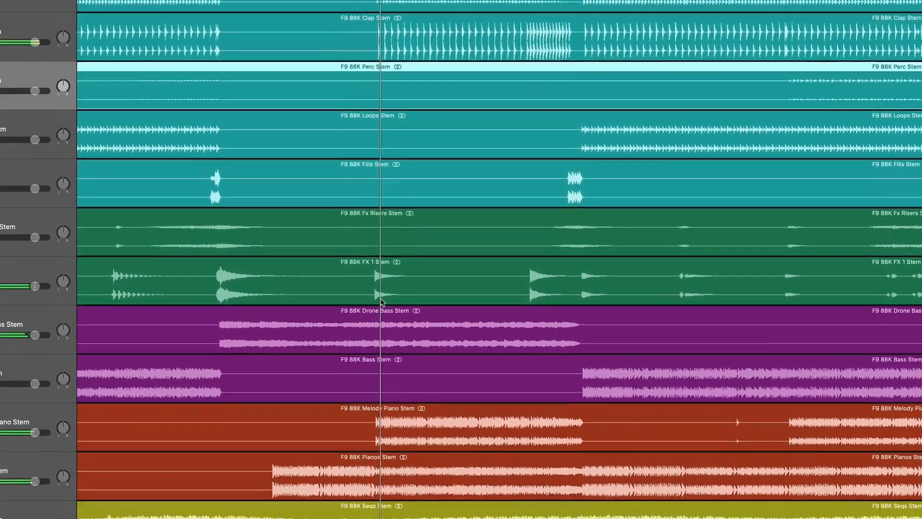
{"action": "scroll", "scroll_direction": "down", "scroll_amount": 3}
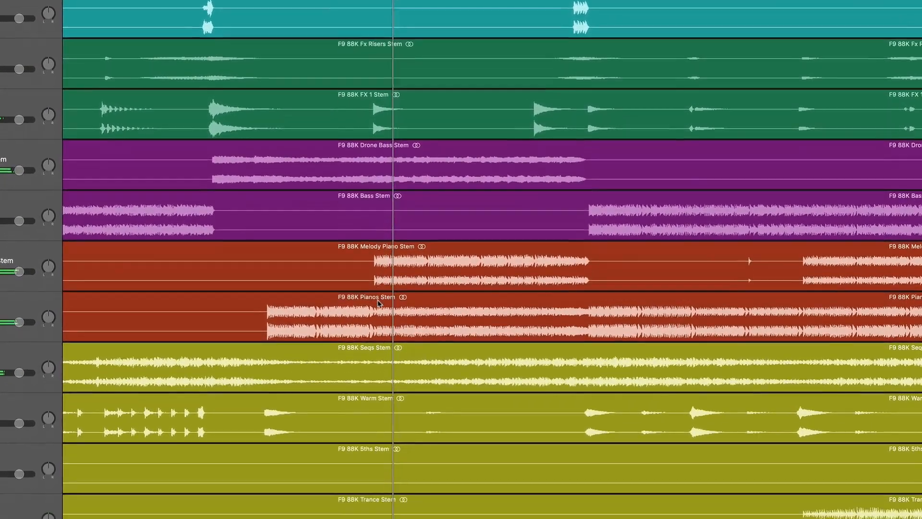
{"action": "scroll", "scroll_direction": "down", "scroll_amount": 3}
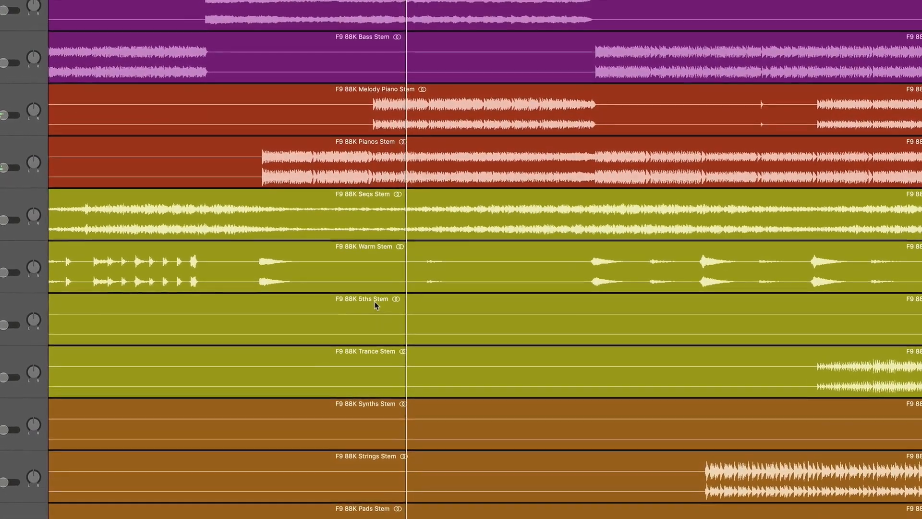
{"action": "scroll", "scroll_direction": "up", "scroll_amount": 3}
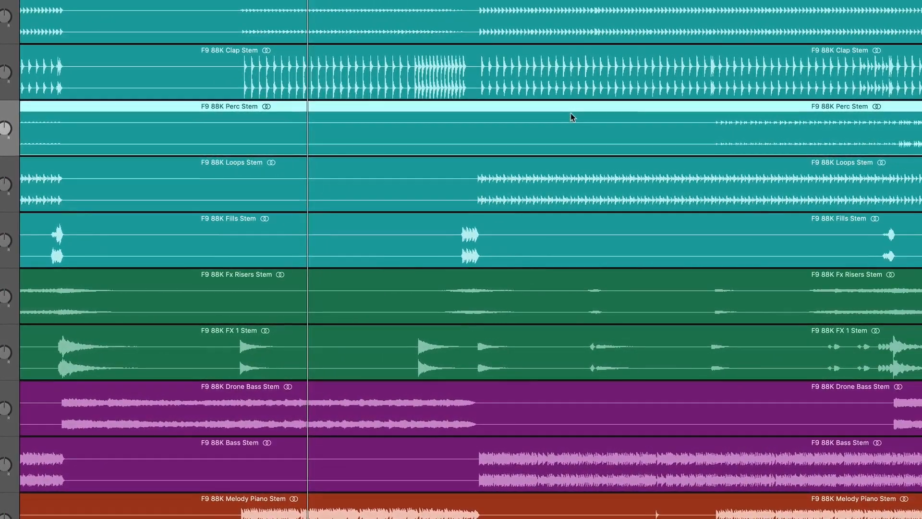
{"action": "scroll", "scroll_direction": "up", "scroll_amount": 3}
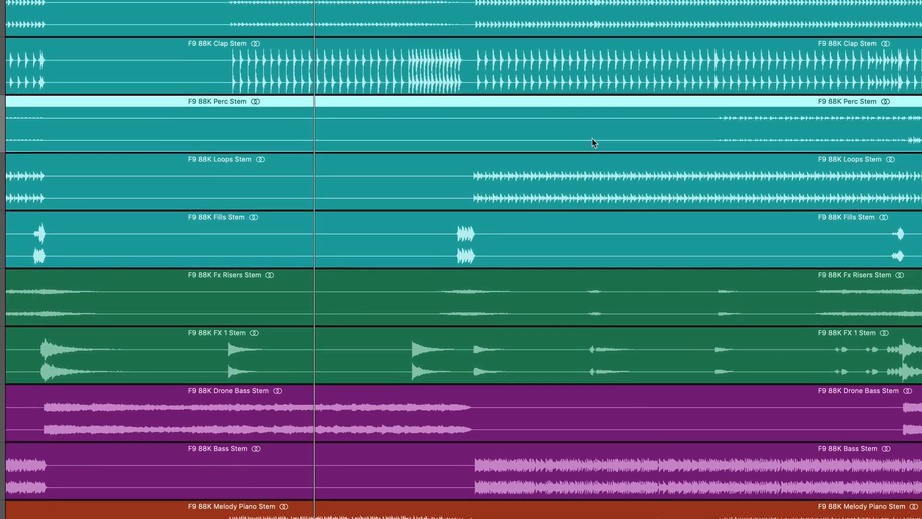
{"action": "scroll", "scroll_direction": "up", "scroll_amount": 3}
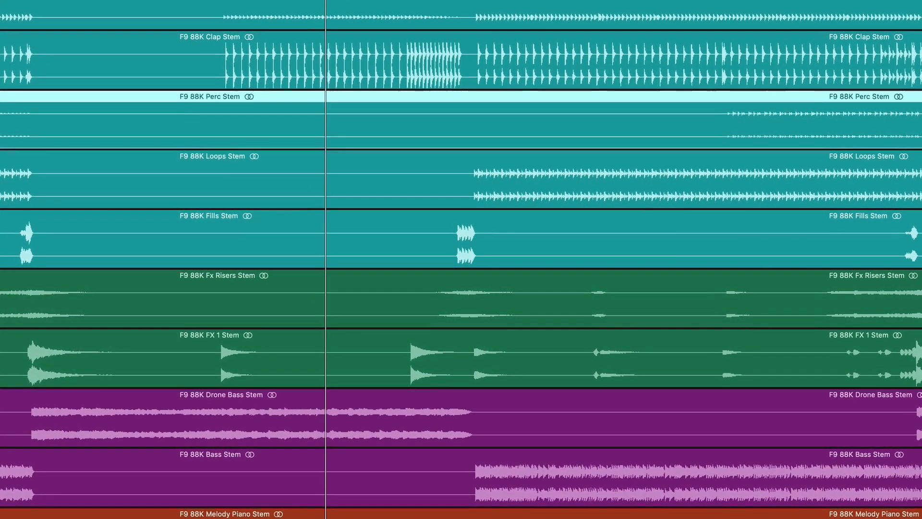
{"action": "scroll", "scroll_direction": "up", "scroll_amount": 3}
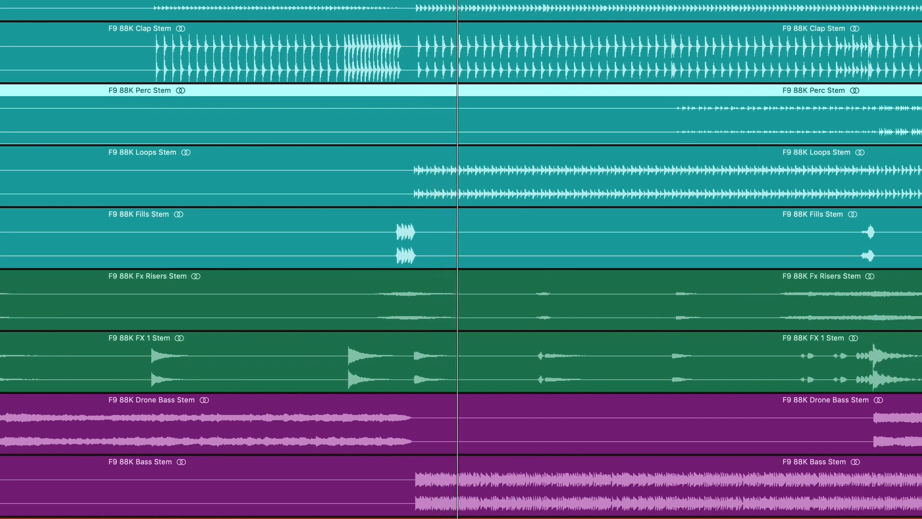
- Scroll down the track list past synths, strings and pads to empty track 10
{"action": "scroll", "scroll_direction": "down", "scroll_amount": 3}
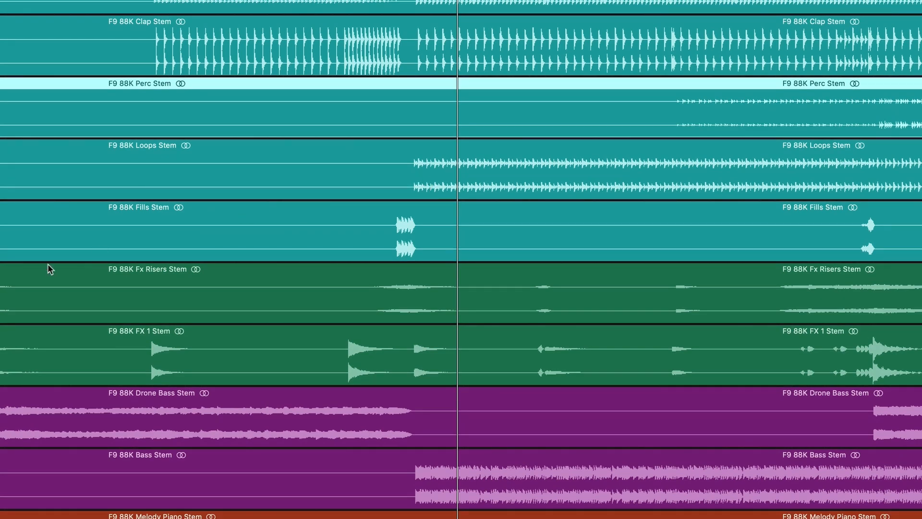
{"action": "left_click", "coordinate": [138, 330]}
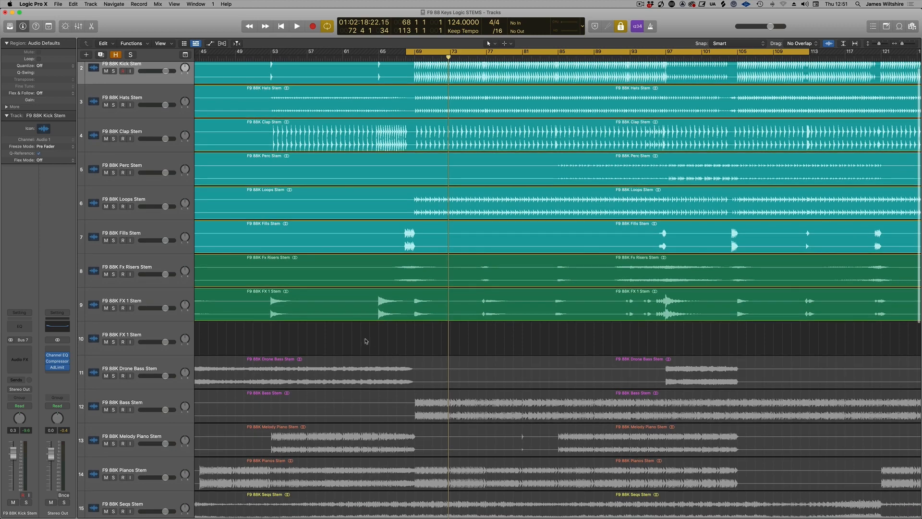
{"action": "scroll", "scroll_direction": "down", "scroll_amount": 3}
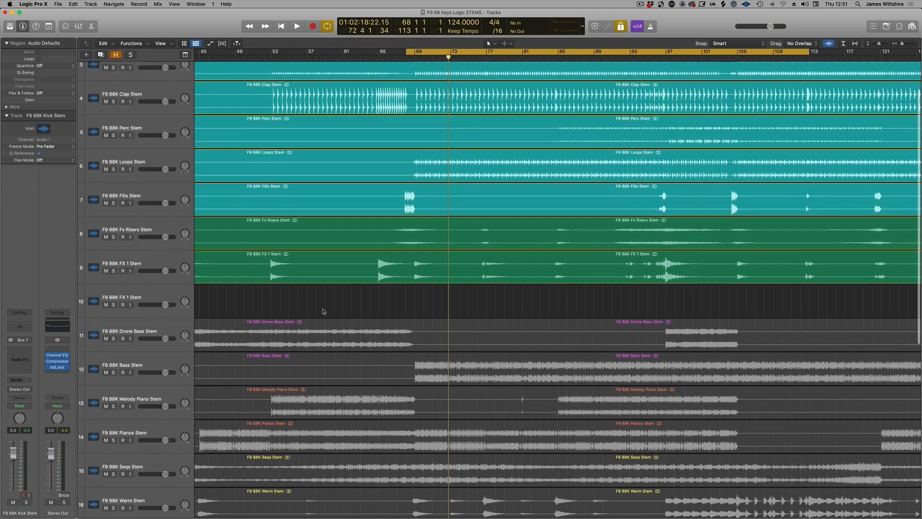
{"action": "scroll", "scroll_direction": "down", "scroll_amount": 3}
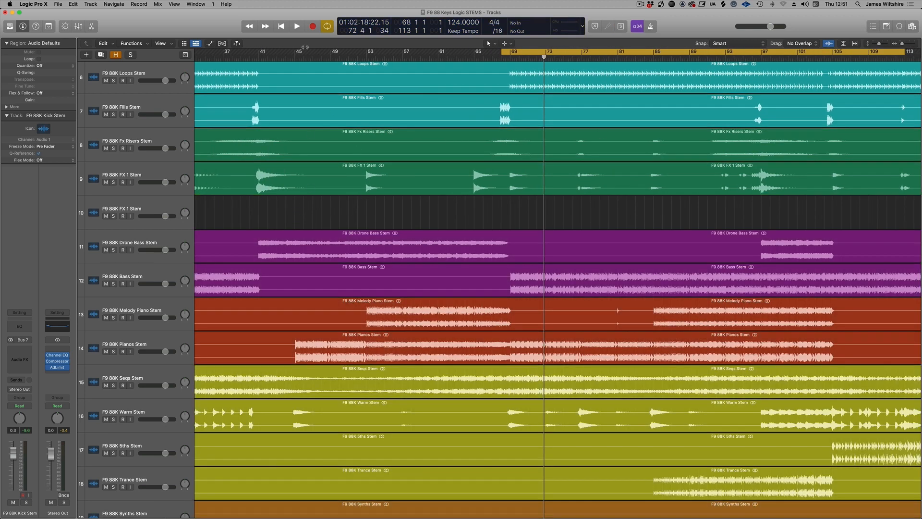
{"action": "scroll", "scroll_direction": "down", "scroll_amount": 3}
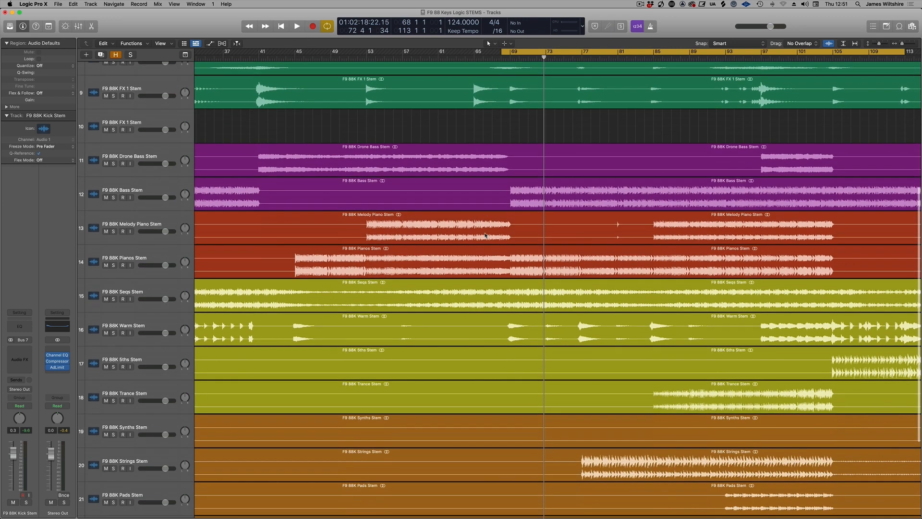
- Select the Bass Stem and set the cycle to bars 53–68 with bass and piano stems picked
{"action": "left_click", "coordinate": [123, 190]}
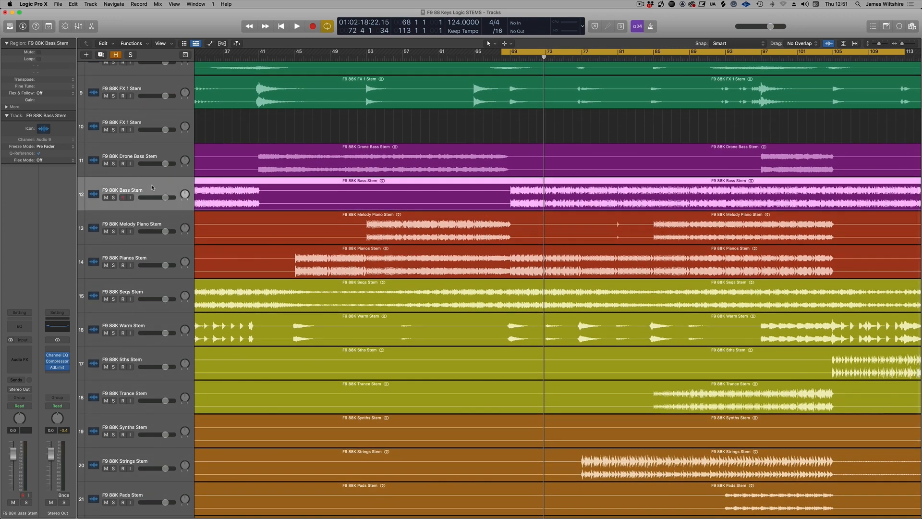
{"action": "scroll", "scroll_direction": "up", "scroll_amount": 3}
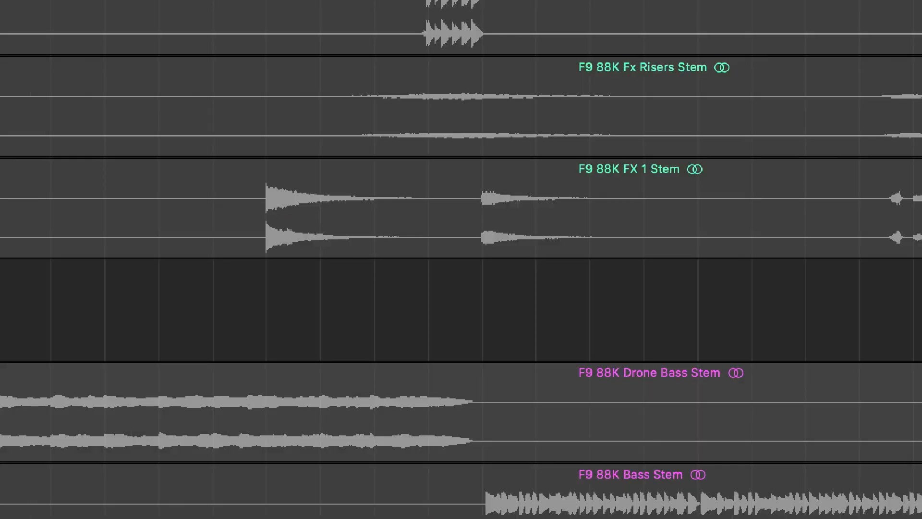
{"action": "scroll", "scroll_direction": "down", "scroll_amount": 3}
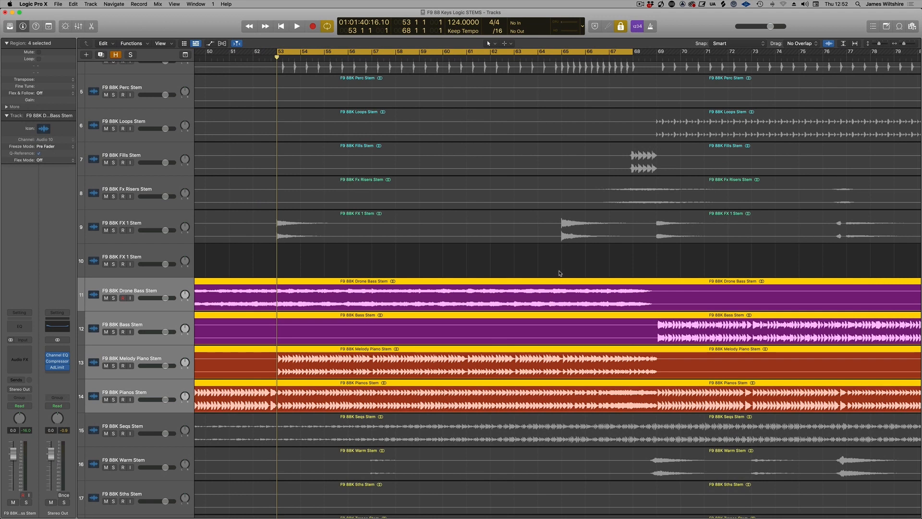
- Deselect the four stem regions and play through to the bar 129 section
{"action": "left_click", "coordinate": [296, 26]}
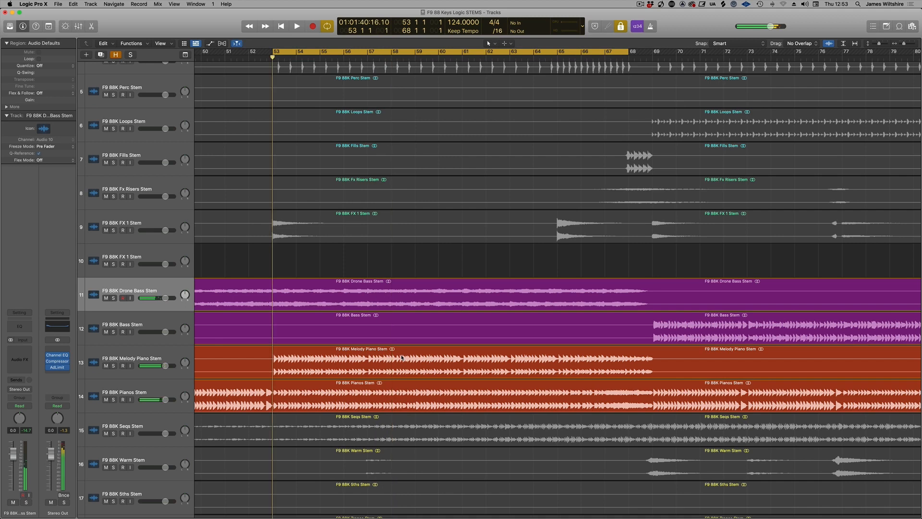
{"action": "scroll", "scroll_direction": "right", "scroll_amount": 3}
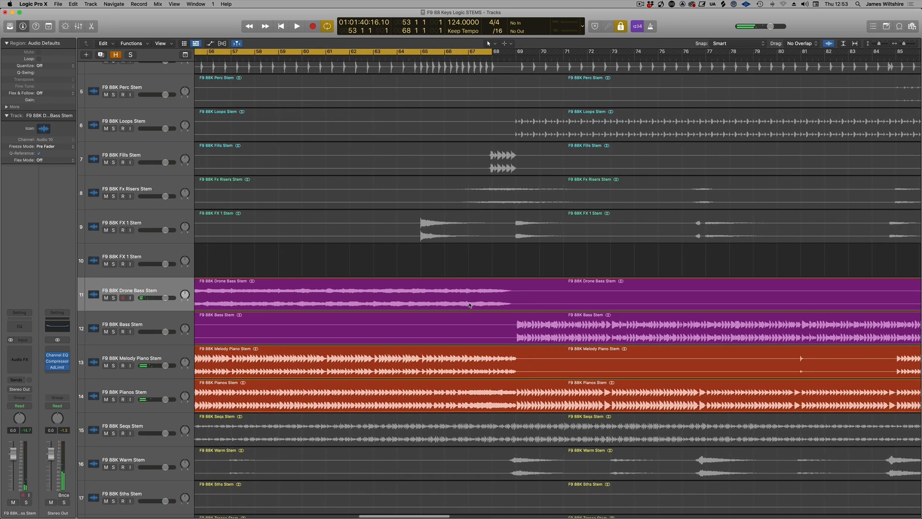
{"action": "scroll", "scroll_direction": "right", "scroll_amount": 3}
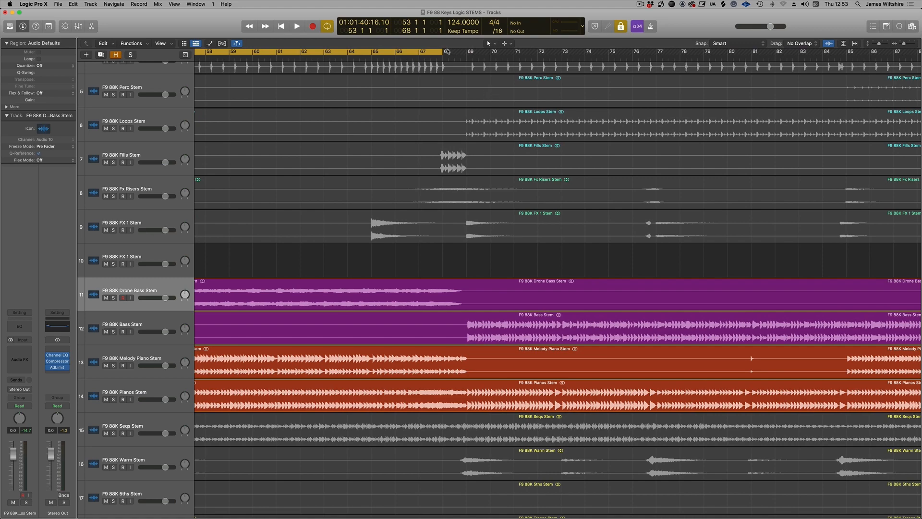
{"action": "scroll", "scroll_direction": "right", "scroll_amount": 3}
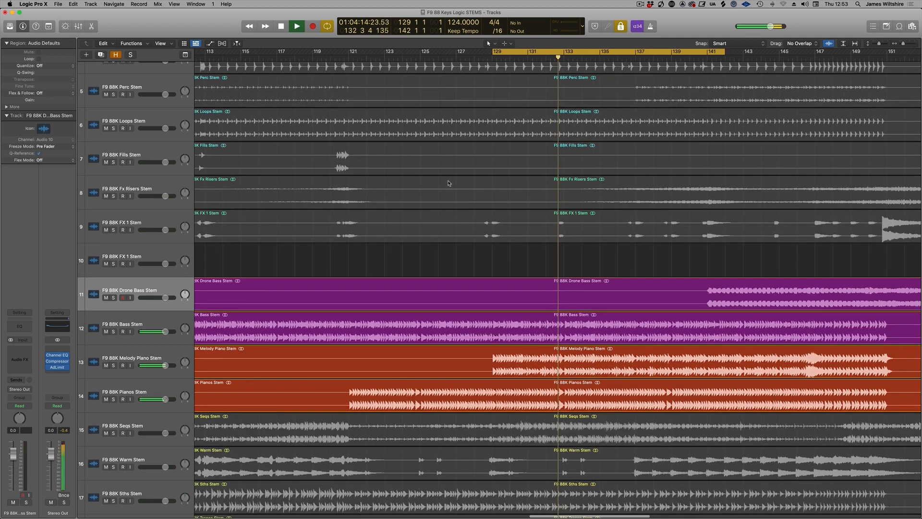
{"action": "left_click", "coordinate": [297, 26]}
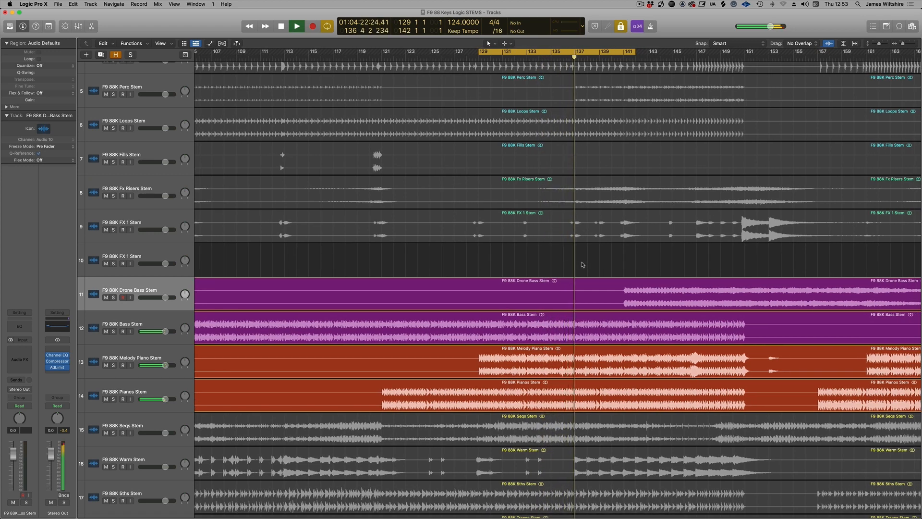
- Stop playback and scroll the Tracks area back to the left
{"action": "left_click", "coordinate": [296, 26]}
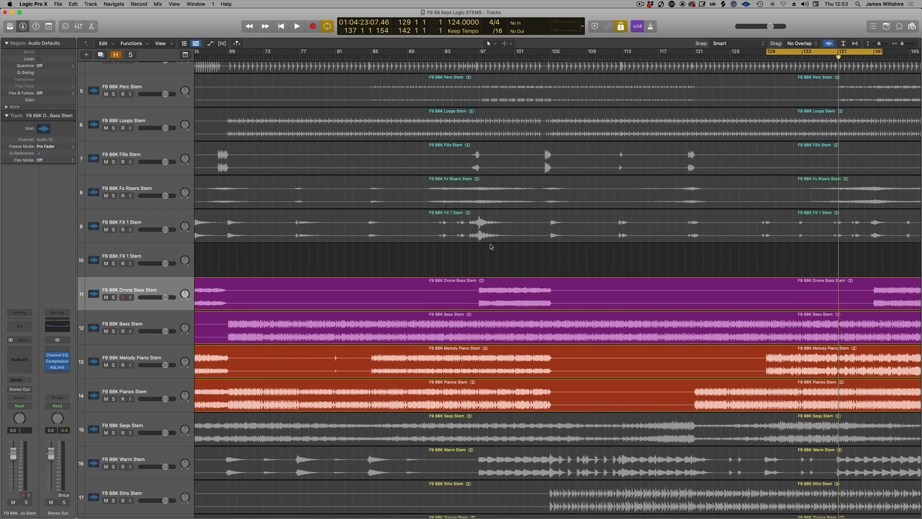
{"action": "scroll", "scroll_direction": "left", "scroll_amount": 3}
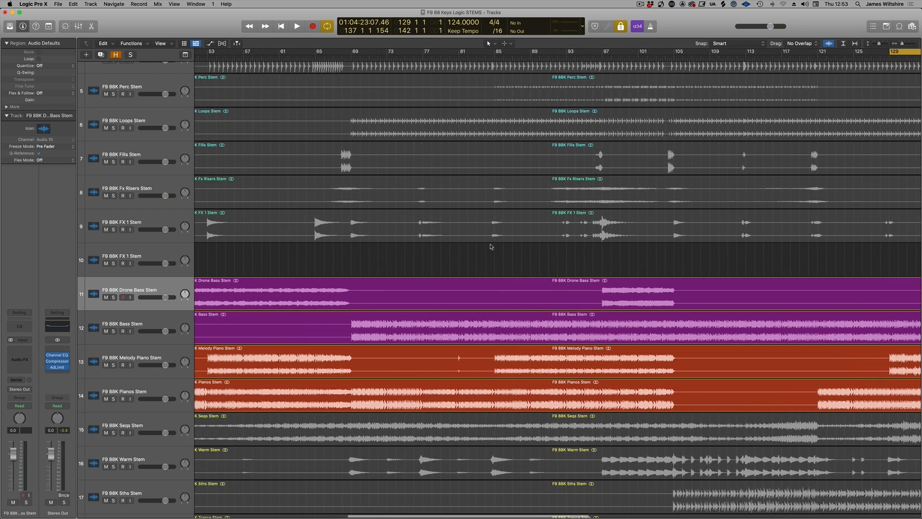
{"action": "scroll", "scroll_direction": "left", "scroll_amount": 3}
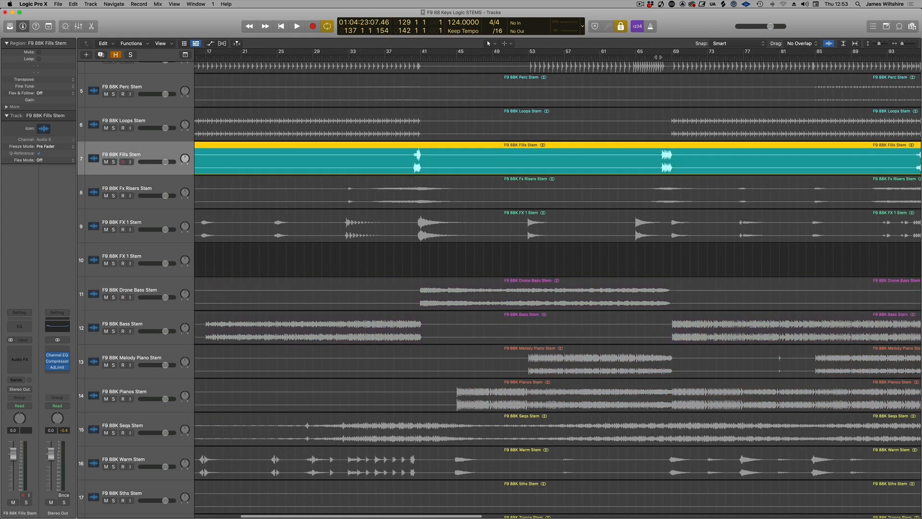
- Play briefly from bar 68, then scroll down to the Strings Stem region at bar 77
{"action": "left_click", "coordinate": [296, 26]}
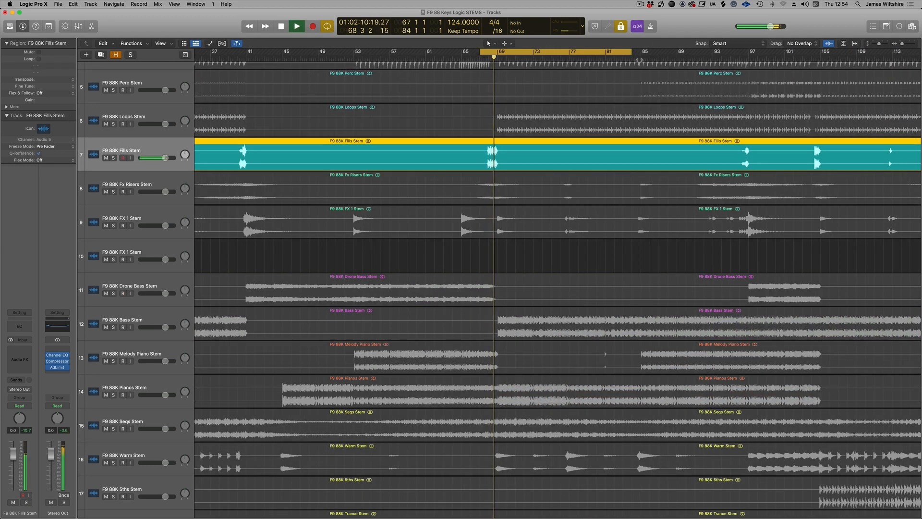
{"action": "left_click", "coordinate": [296, 26]}
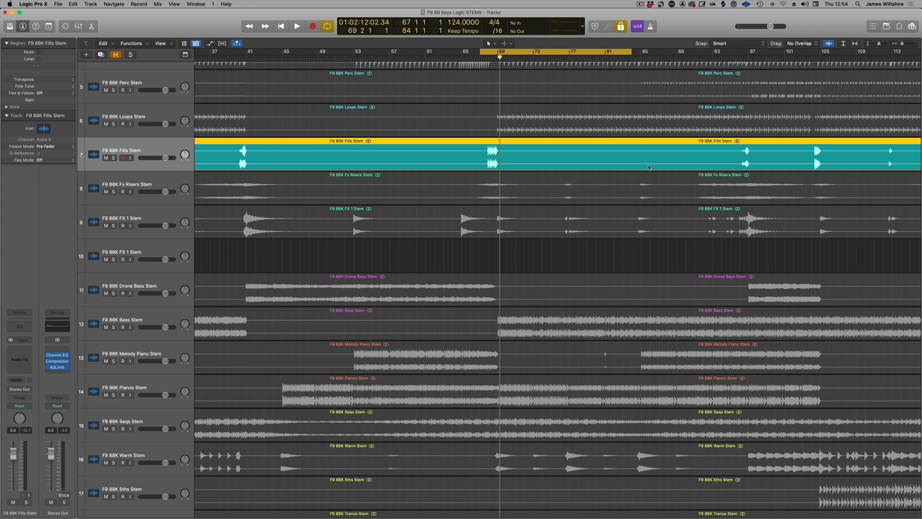
{"action": "scroll", "scroll_direction": "down", "scroll_amount": 3}
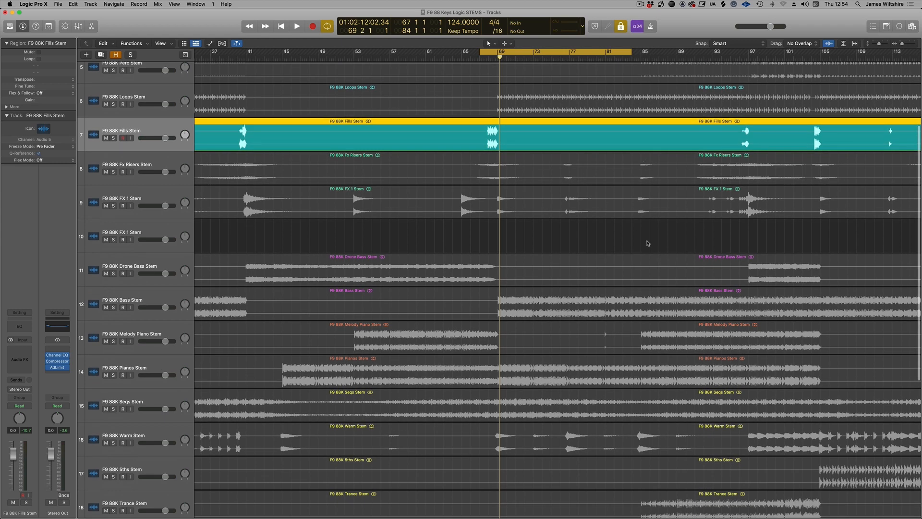
{"action": "scroll", "scroll_direction": "down", "scroll_amount": 3}
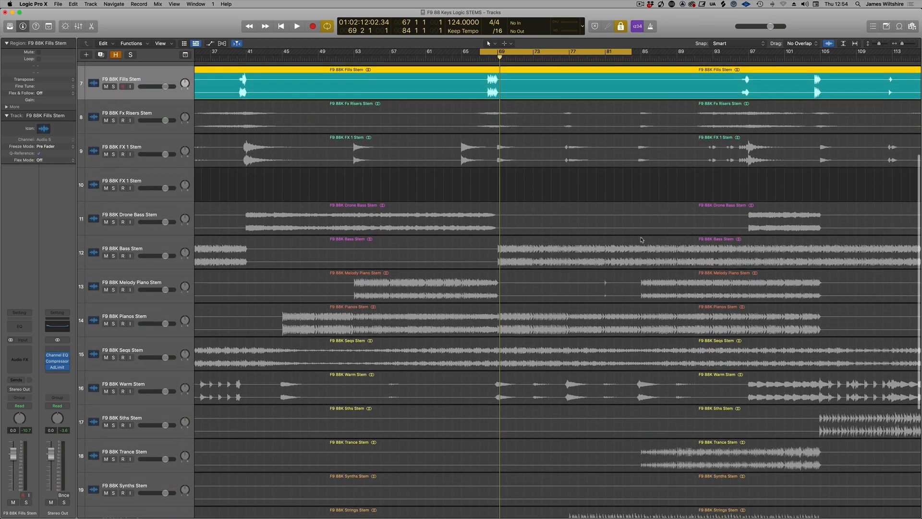
{"action": "scroll", "scroll_direction": "down", "scroll_amount": 3}
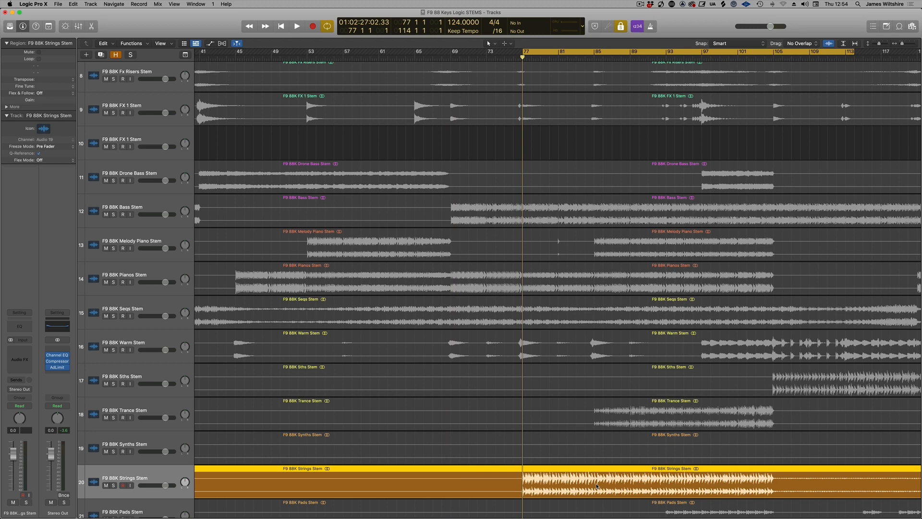
- Fit all stem tracks from Hats to Leads in view and deselect the Strings Stem region
{"action": "left_click", "coordinate": [296, 26]}
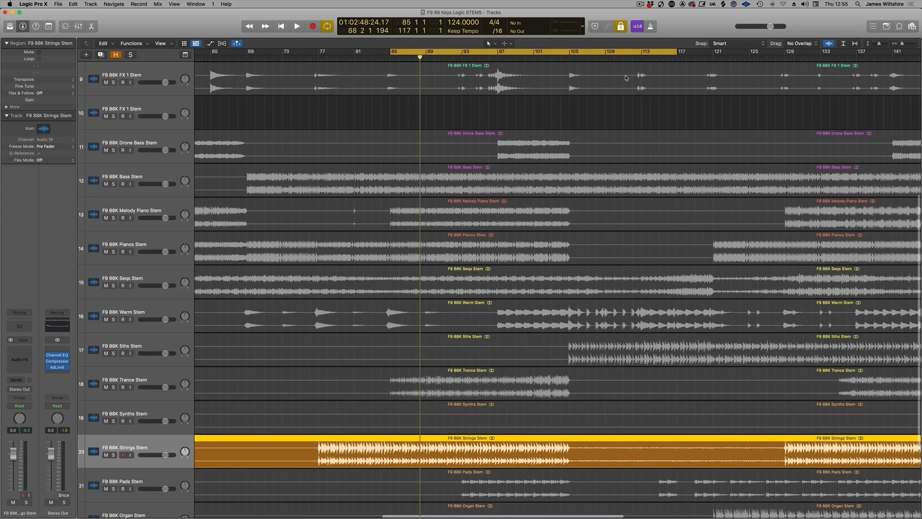
{"action": "scroll", "scroll_direction": "up", "scroll_amount": 3}
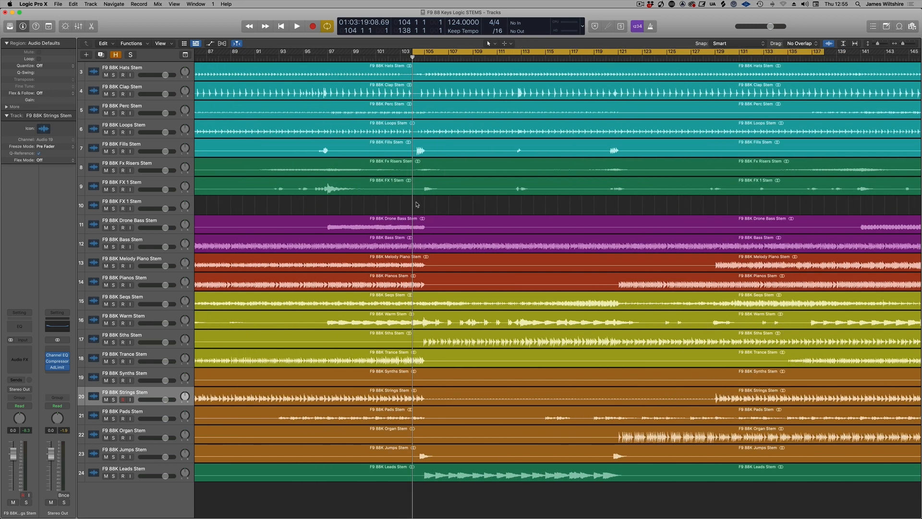
{"action": "mouse_move", "coordinate": [498, 200]}
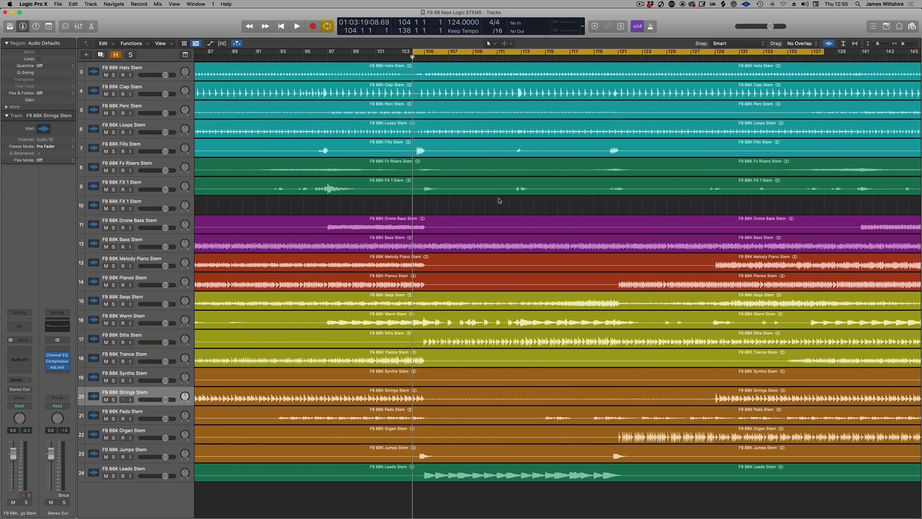
{"action": "mouse_move", "coordinate": [486, 203]}
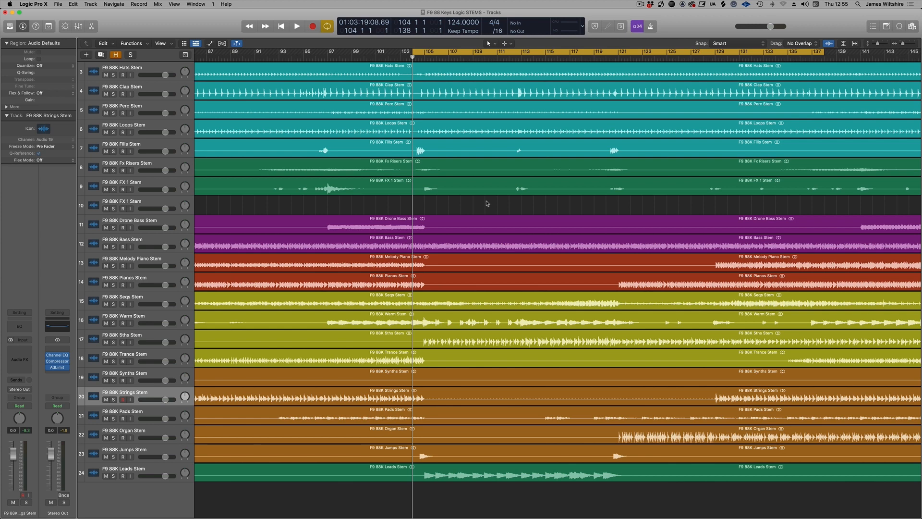
- Play from bar 103, stop near bar 113, and select the Drone Bass and Bass regions
{"action": "left_click", "coordinate": [296, 26]}
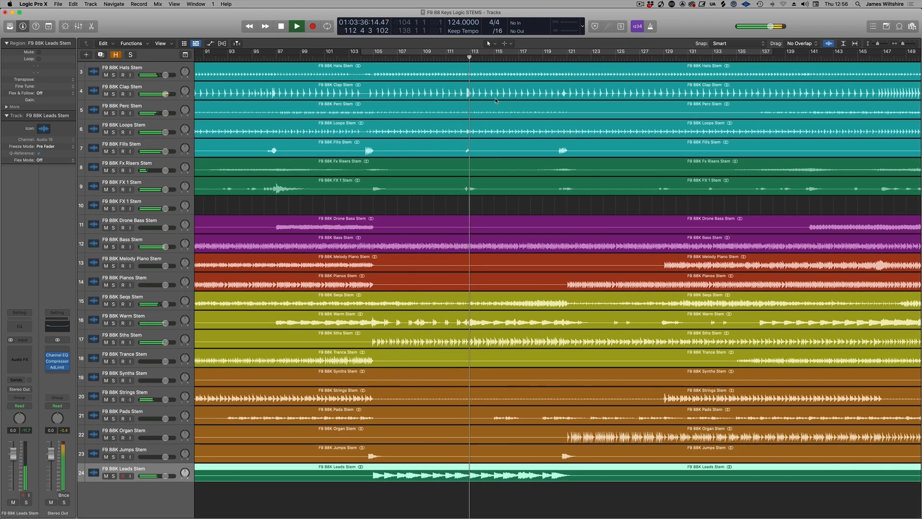
{"action": "left_click", "coordinate": [296, 26]}
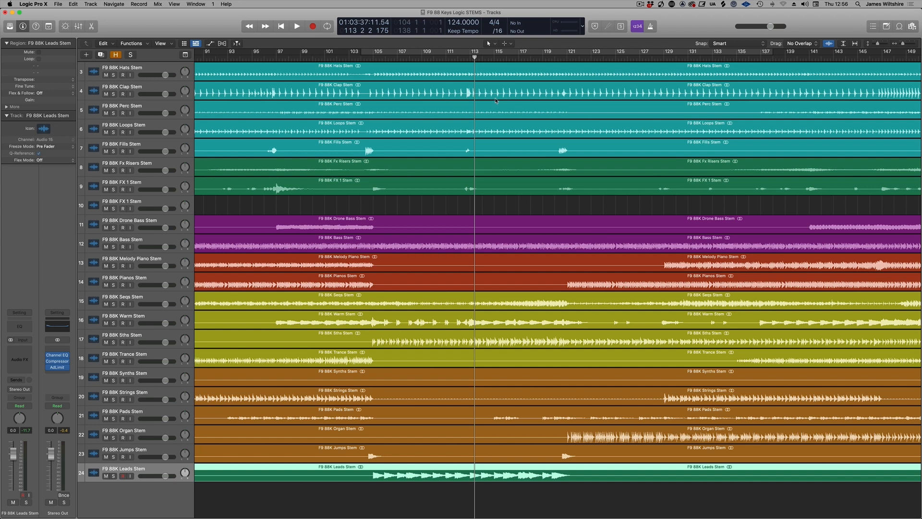
{"action": "mouse_move", "coordinate": [344, 188]}
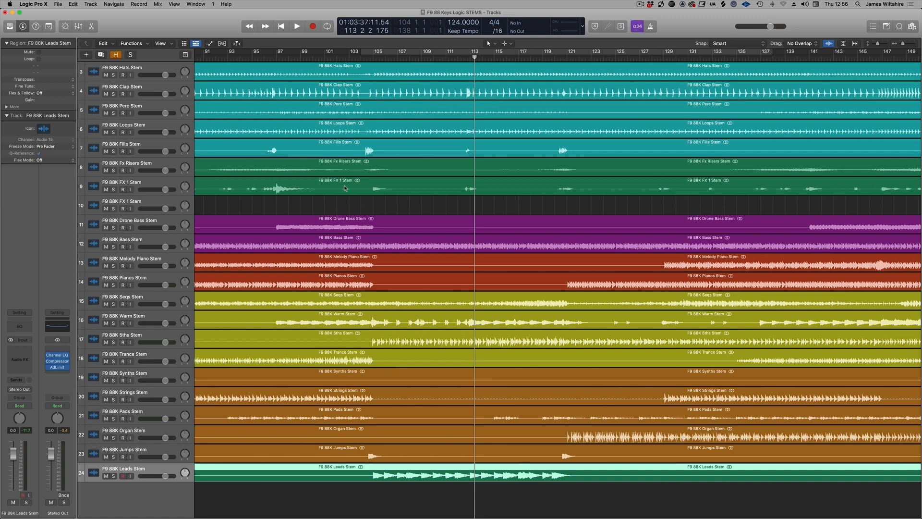
{"action": "left_click", "coordinate": [123, 335]}
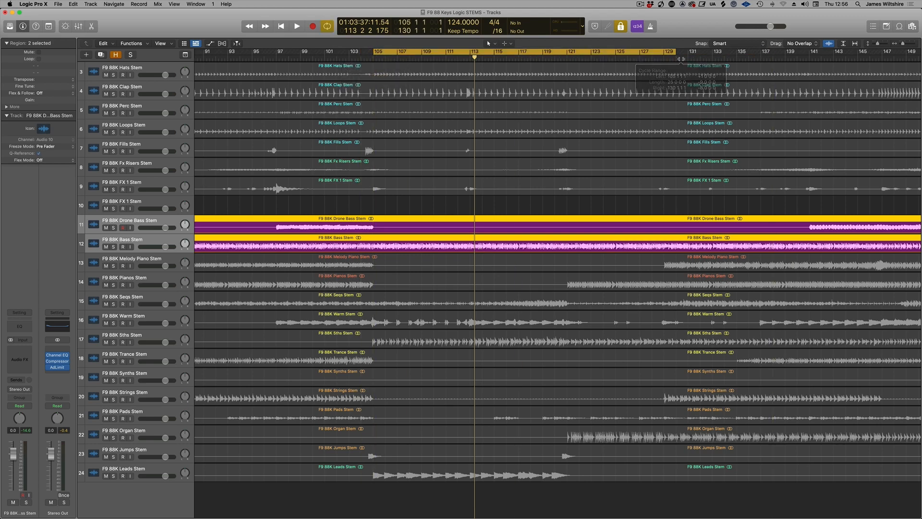
- Zoom in on the Drone Bass and Bass stems with the playhead at bar 41
{"action": "left_click", "coordinate": [375, 58]}
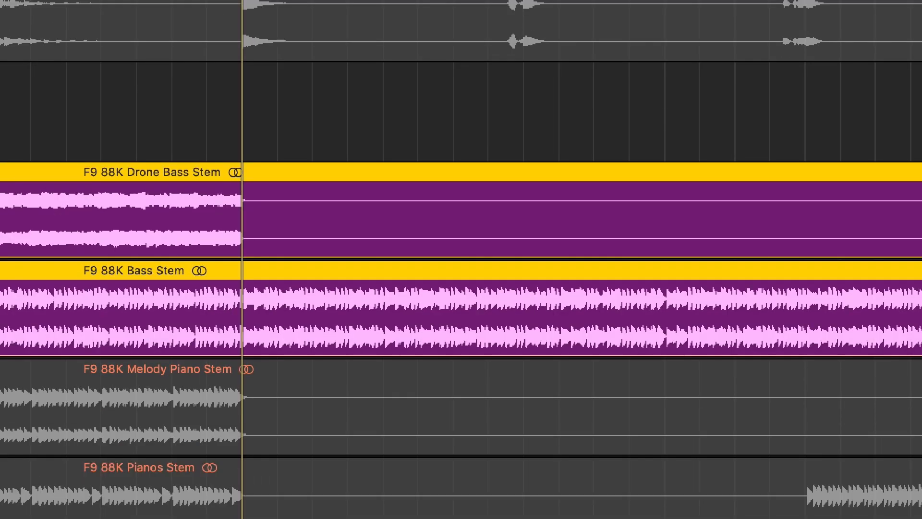
{"action": "mouse_move", "coordinate": [588, 53]}
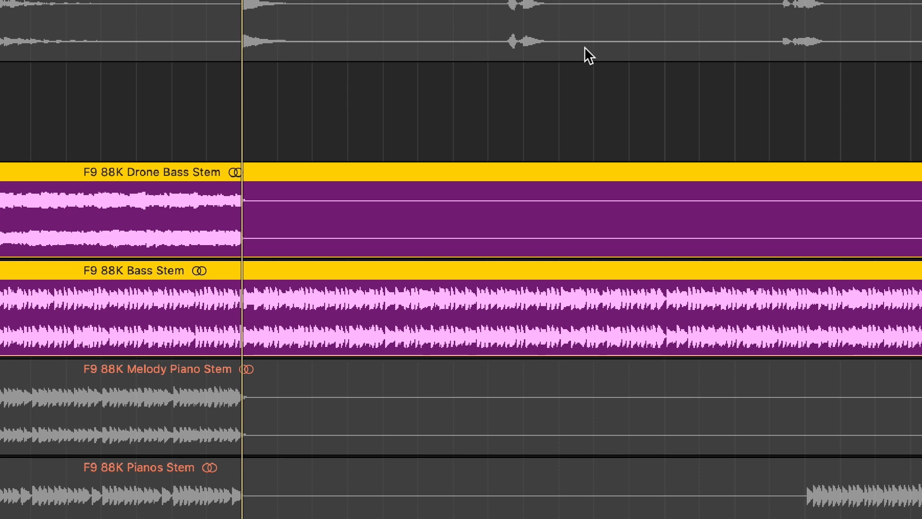
{"action": "mouse_move", "coordinate": [506, 131]}
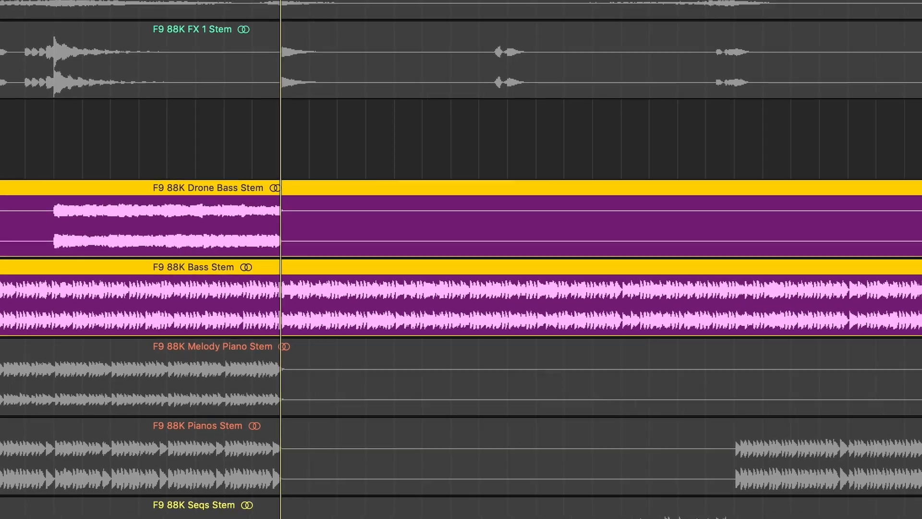
{"action": "scroll", "scroll_direction": "down", "scroll_amount": 3}
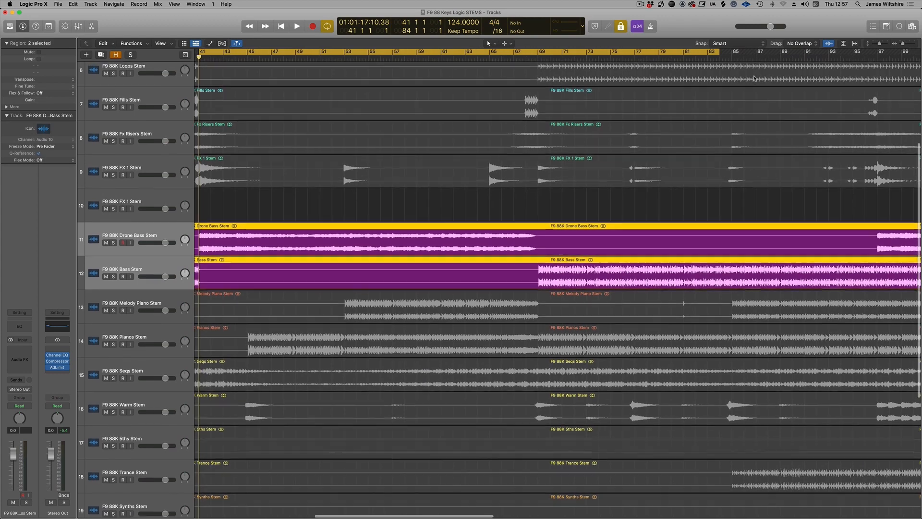
- Play the bass stems from bar 41 on past bar 145
{"action": "left_click", "coordinate": [296, 26]}
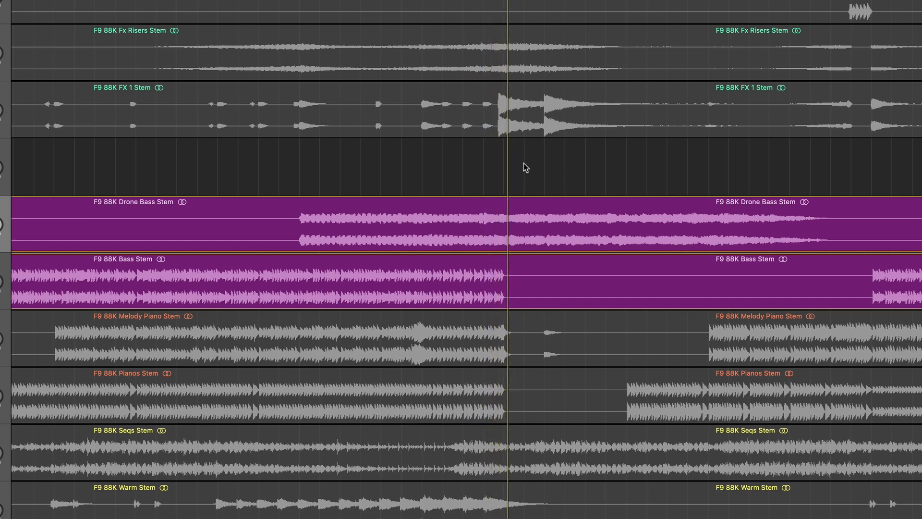
{"action": "mouse_move", "coordinate": [616, 184]}
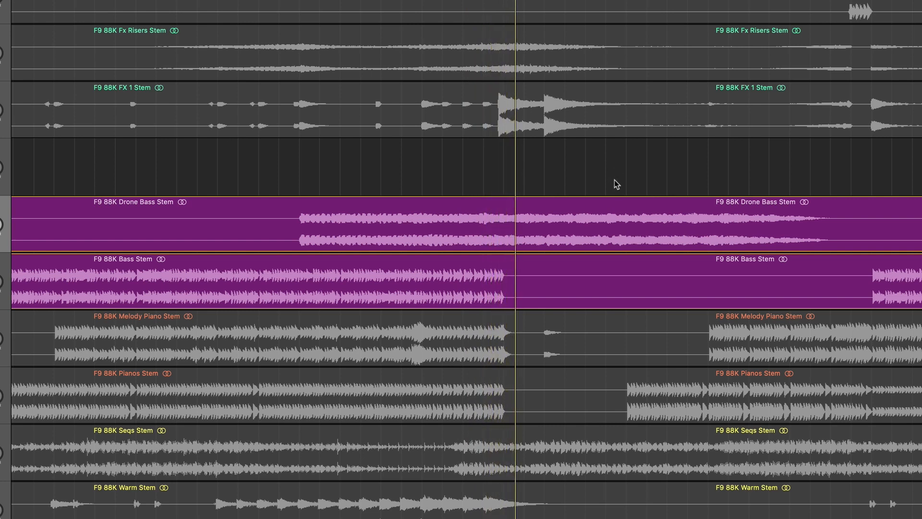
{"action": "mouse_move", "coordinate": [319, 154]}
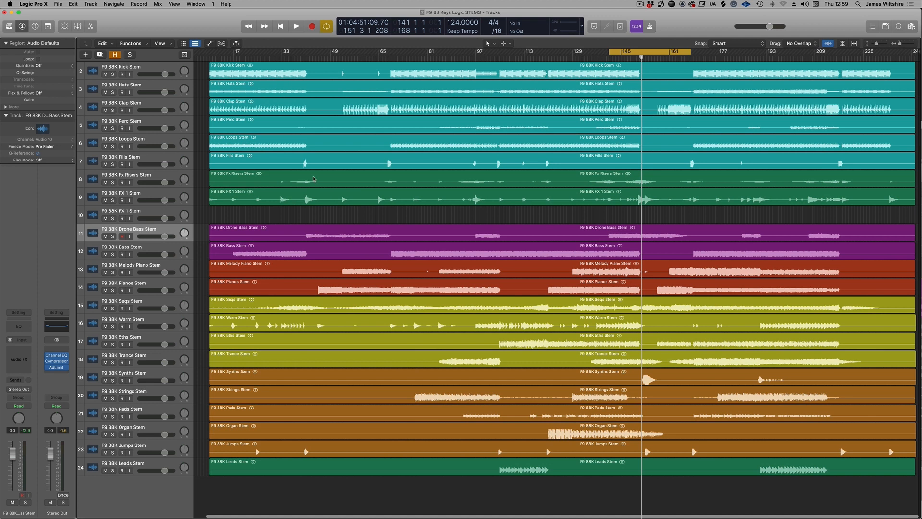
{"action": "mouse_move", "coordinate": [297, 50]}
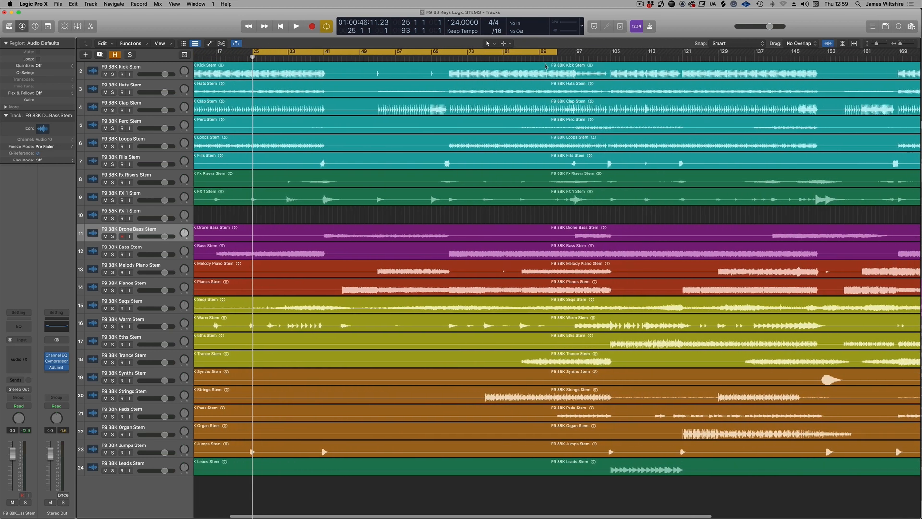
- Audition the intro from bar 25, then stop playback
{"action": "left_click", "coordinate": [295, 26]}
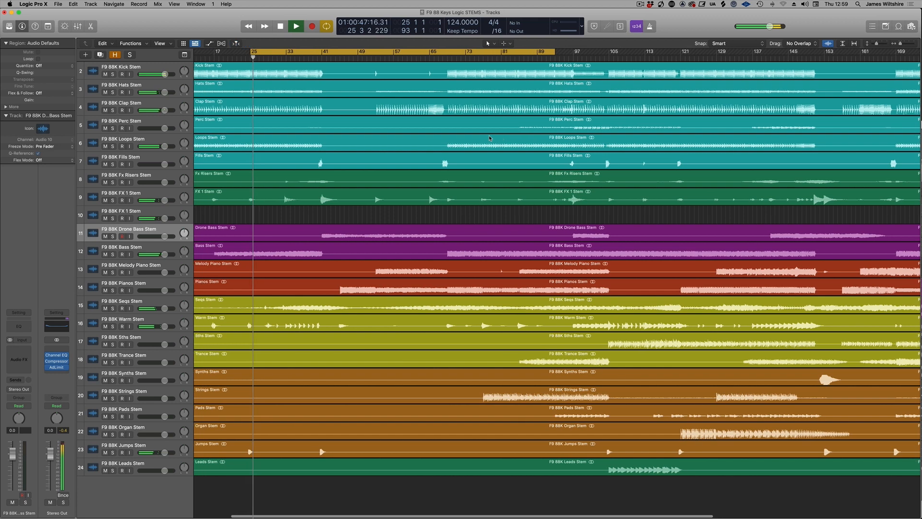
{"action": "left_click", "coordinate": [295, 26]}
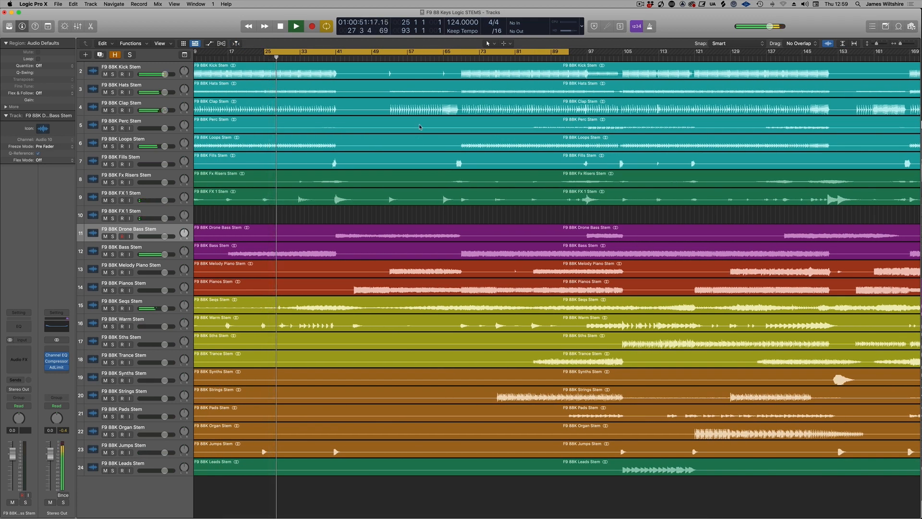
{"action": "left_click", "coordinate": [296, 26]}
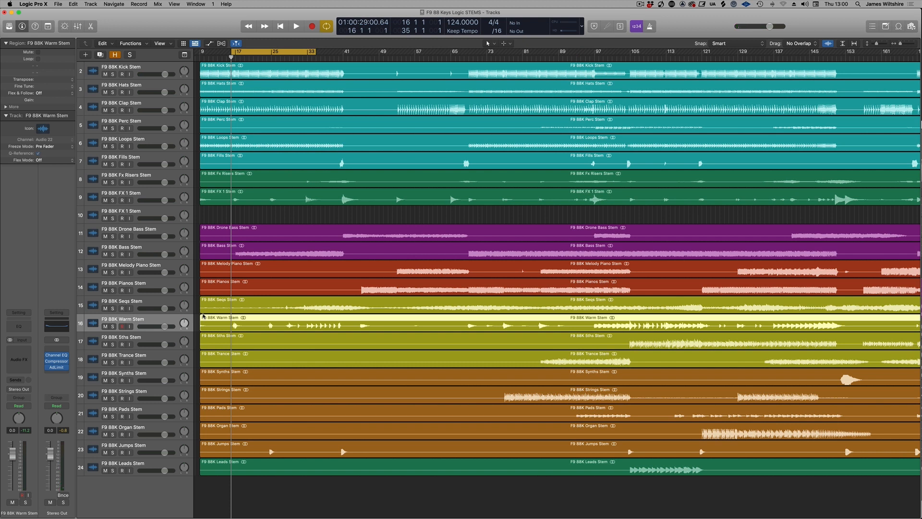
- Drag the cycle area to bars 53–105 with the playhead parked at bar 53
{"action": "left_click", "coordinate": [295, 26]}
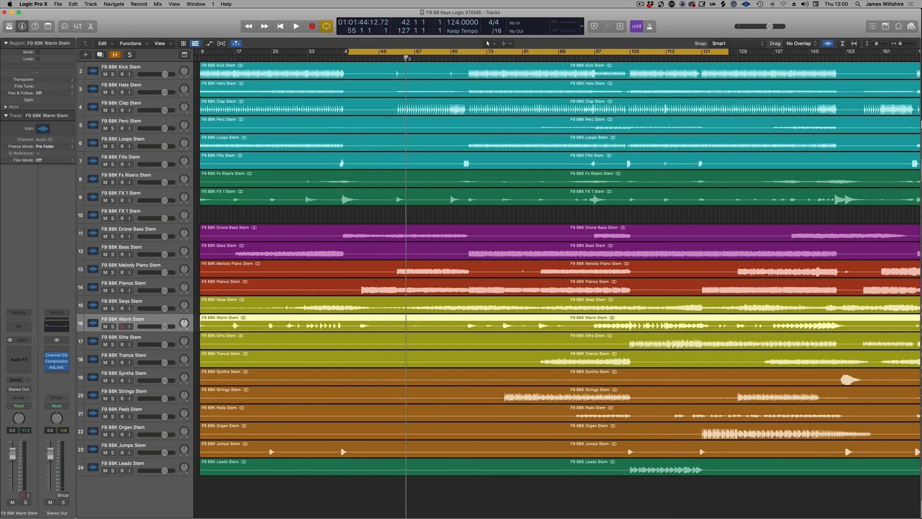
{"action": "left_click", "coordinate": [344, 54]}
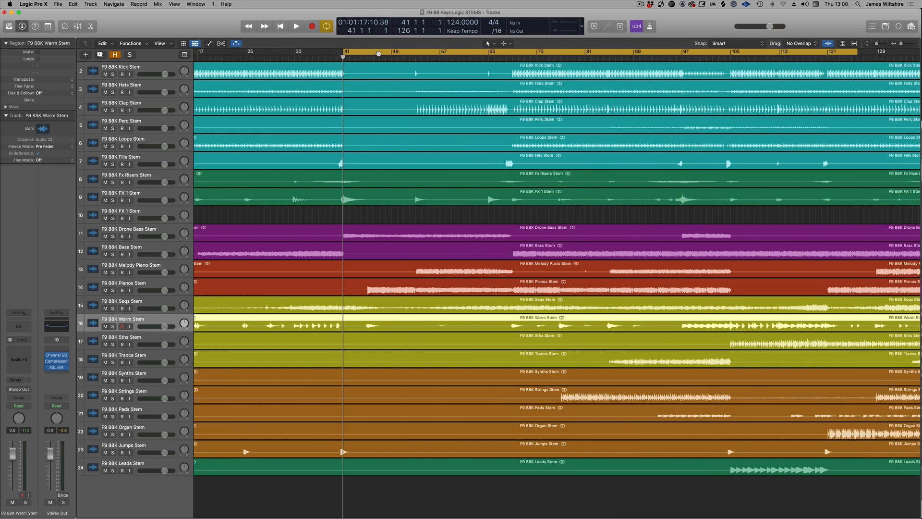
{"action": "left_click", "coordinate": [294, 26]}
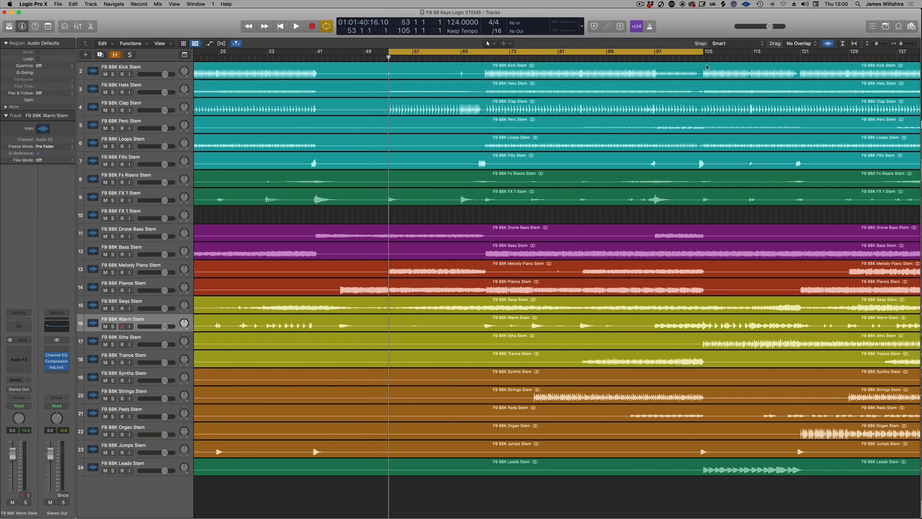
- Move the cycle to bars 65–113, put the playhead at bar 65, and play
{"action": "left_click", "coordinate": [295, 26]}
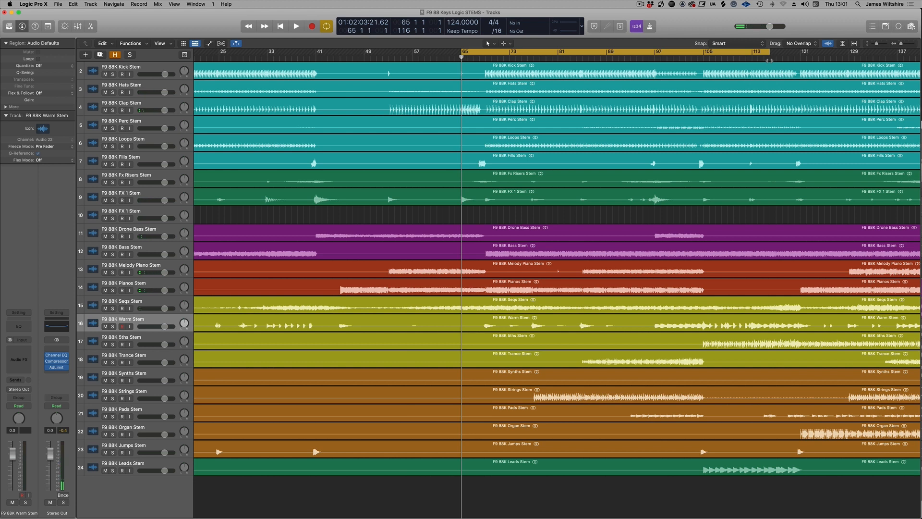
{"action": "left_click", "coordinate": [295, 26]}
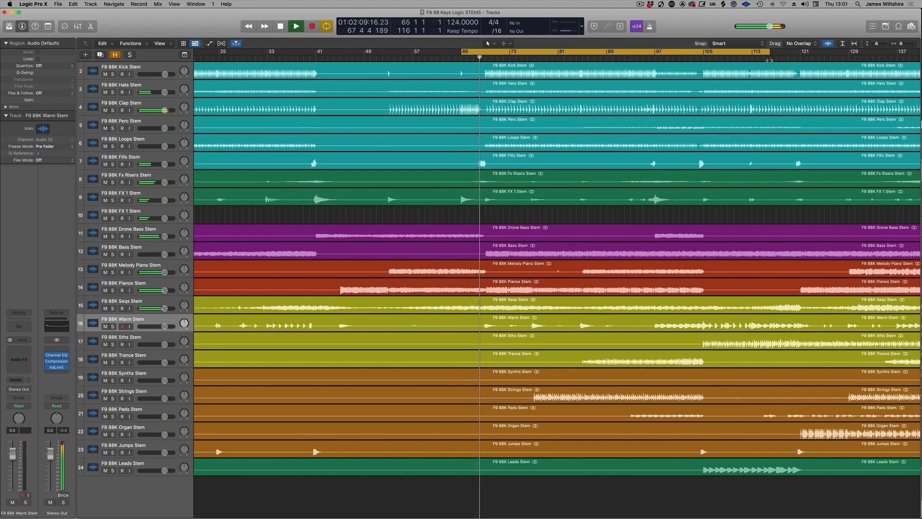
{"action": "left_click", "coordinate": [295, 26]}
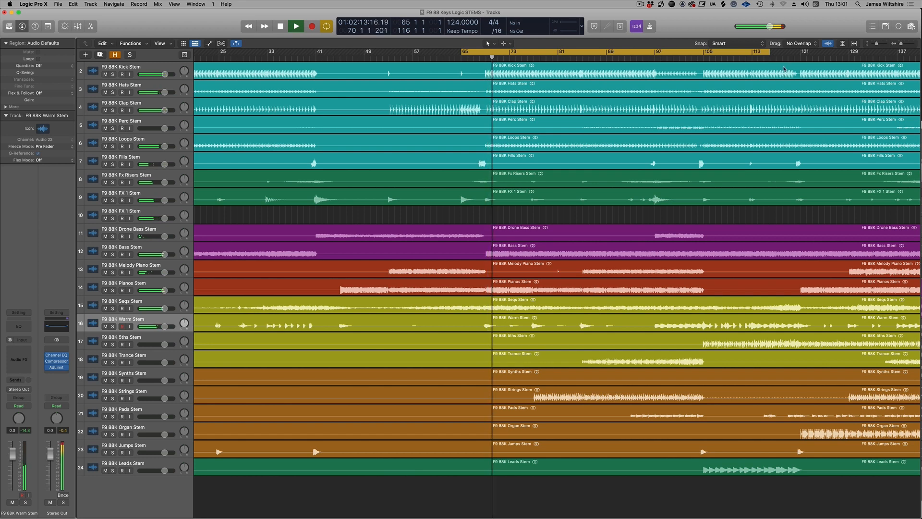
{"action": "left_click", "coordinate": [296, 26]}
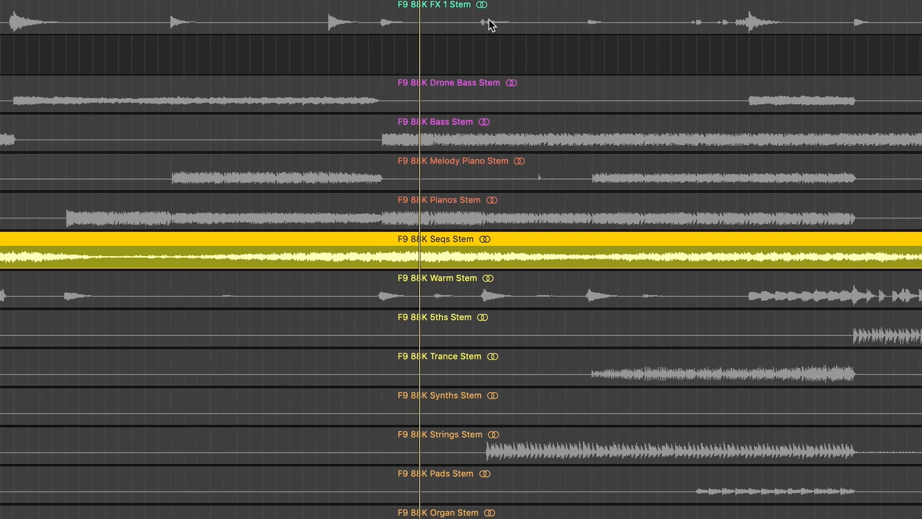
{"action": "mouse_move", "coordinate": [523, 14]}
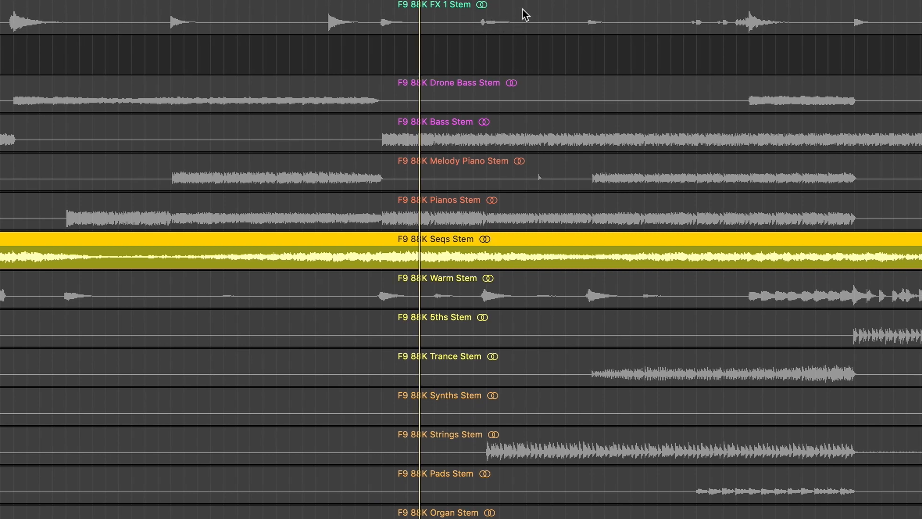
{"action": "mouse_move", "coordinate": [542, 7]}
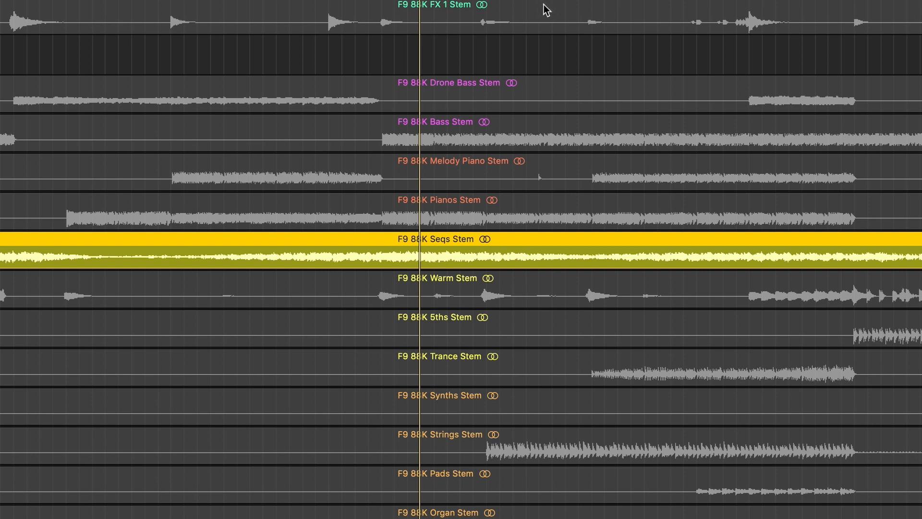
{"action": "mouse_move", "coordinate": [572, 2]}
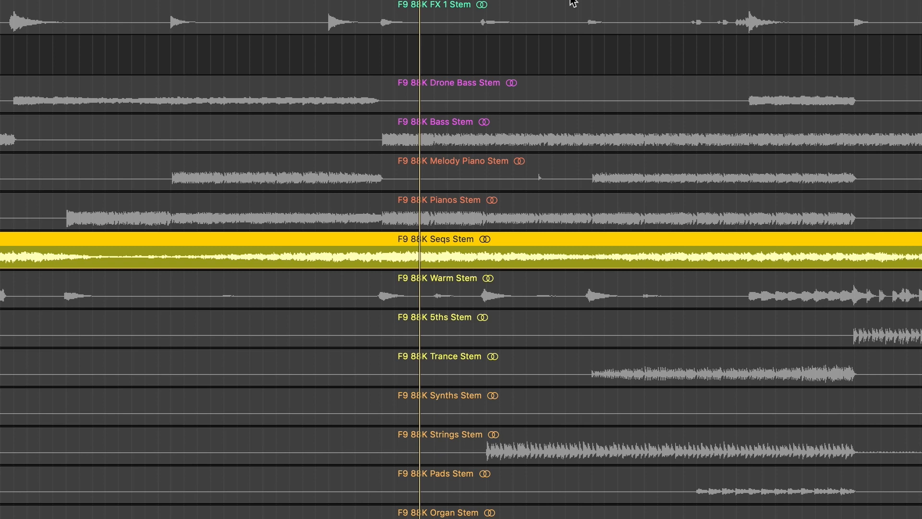
{"action": "mouse_move", "coordinate": [691, 253]}
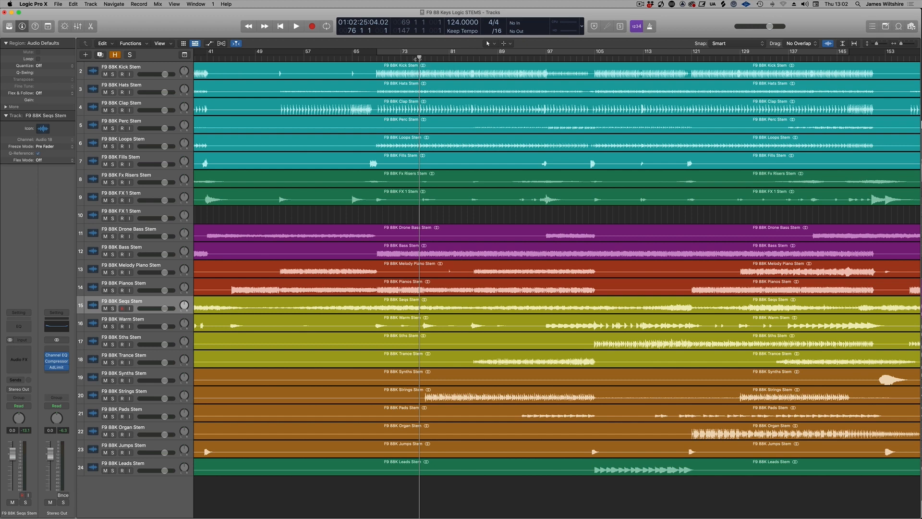
- Select the Trance Stem track and set the cycle range to bars 97–122, playhead at 97
{"action": "left_click", "coordinate": [296, 26]}
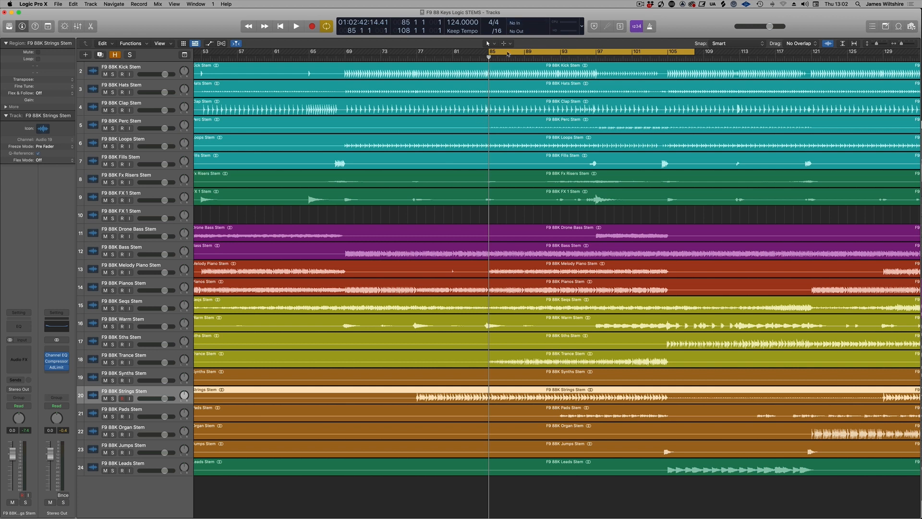
{"action": "left_click", "coordinate": [123, 354]}
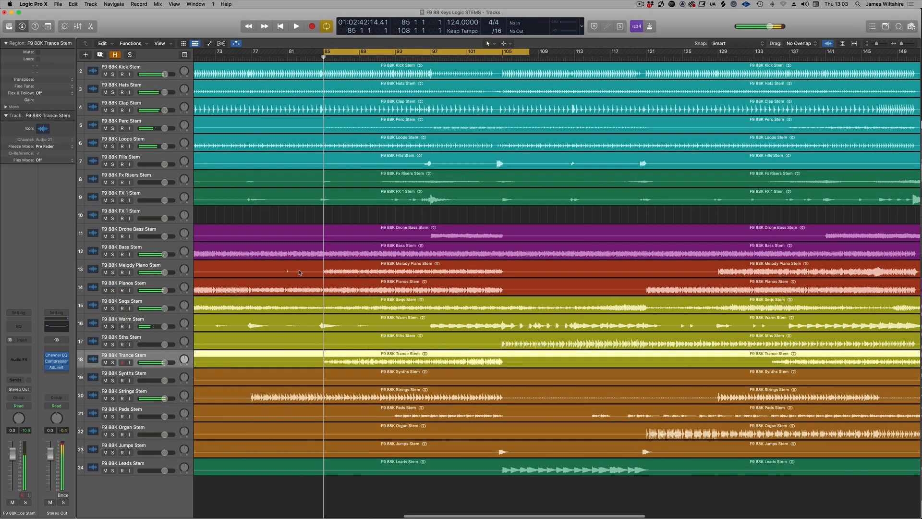
{"action": "left_click", "coordinate": [296, 26]}
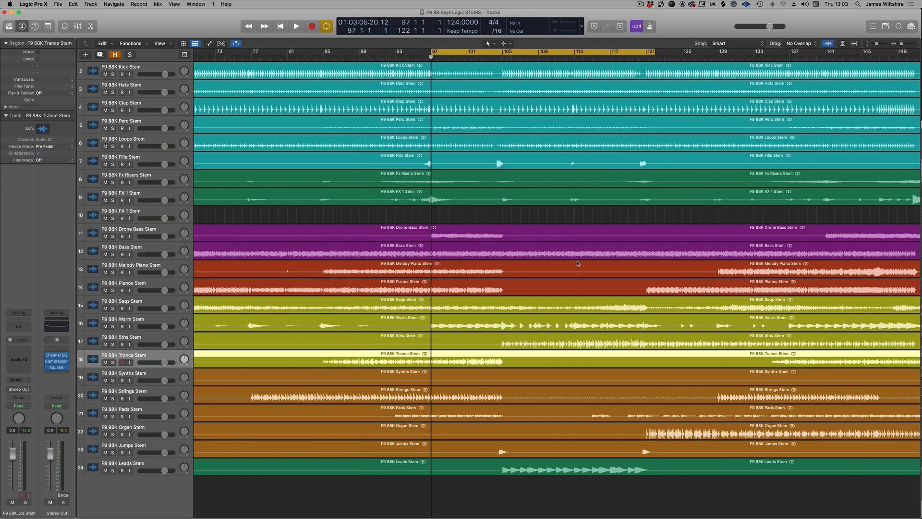
- Play from bar 97, audition Warm and Trance stems solo, then solo Warm through Leads
{"action": "left_click", "coordinate": [296, 26]}
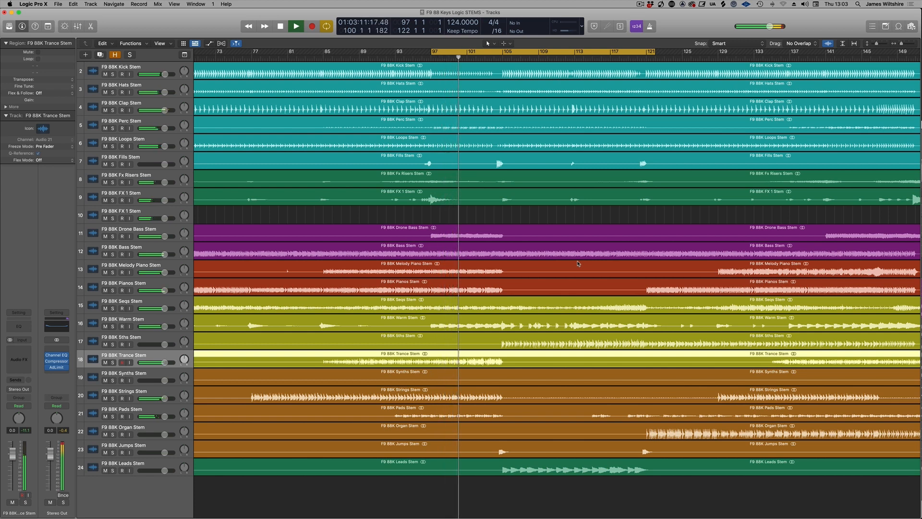
{"action": "left_click", "coordinate": [295, 25]}
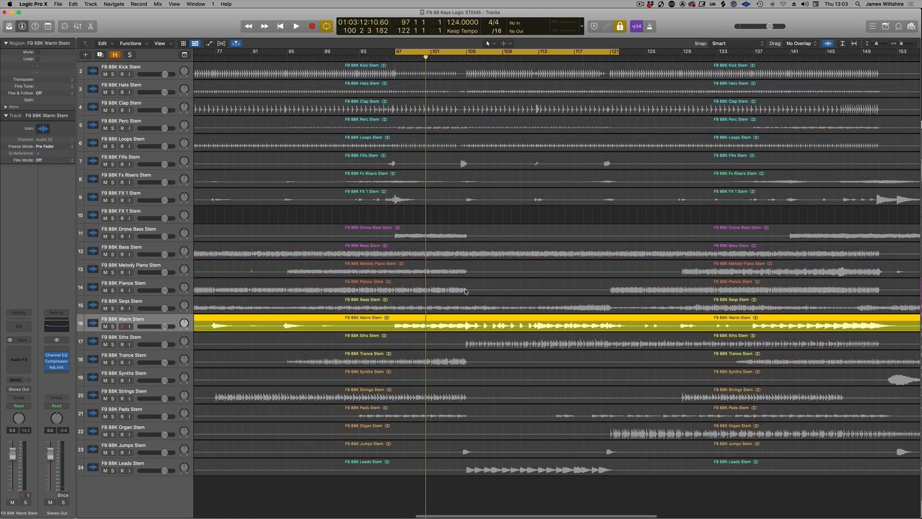
{"action": "left_click", "coordinate": [296, 26]}
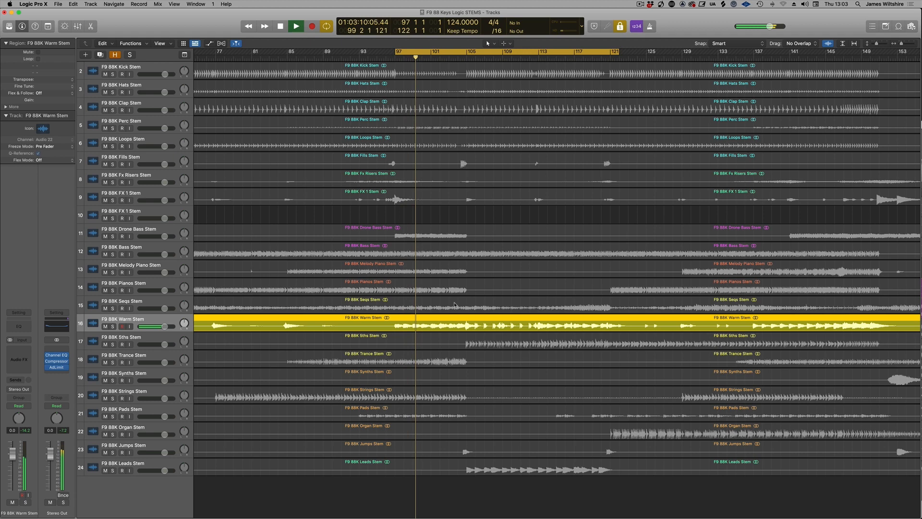
{"action": "left_click", "coordinate": [295, 26]}
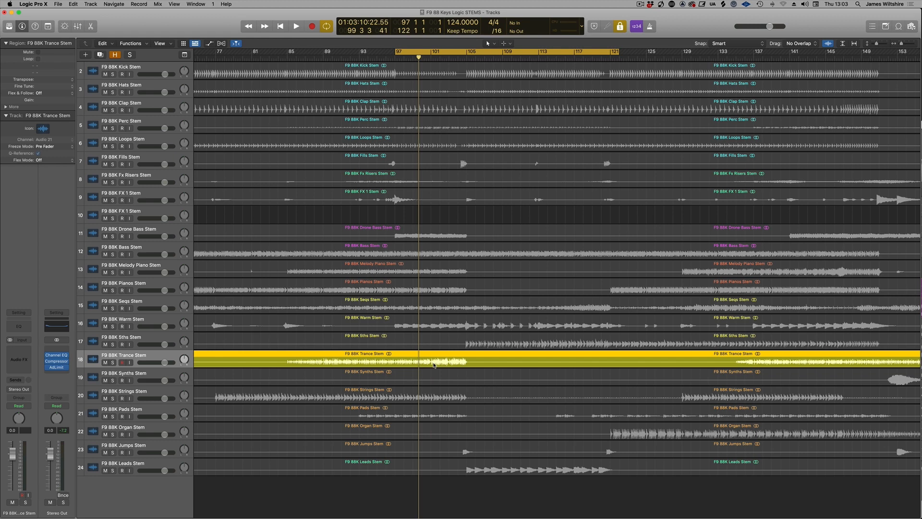
{"action": "left_click", "coordinate": [296, 26]}
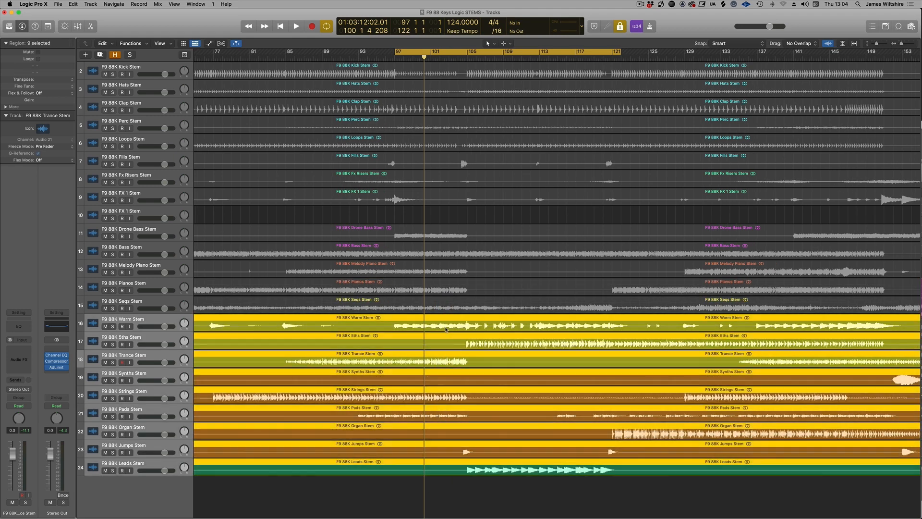
- Solo the Drone Bass through Seqs stems, restart playback, then solo the Perc stem
{"action": "left_click", "coordinate": [296, 26]}
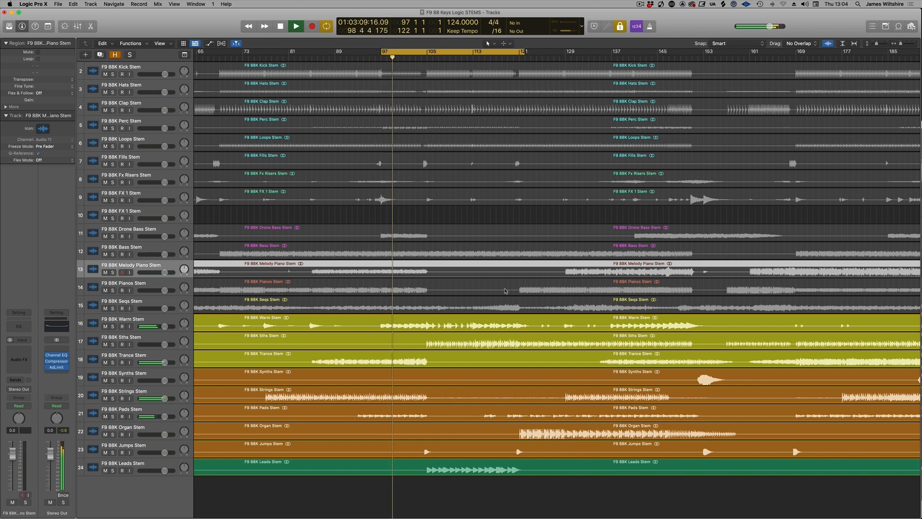
{"action": "left_click", "coordinate": [296, 25]}
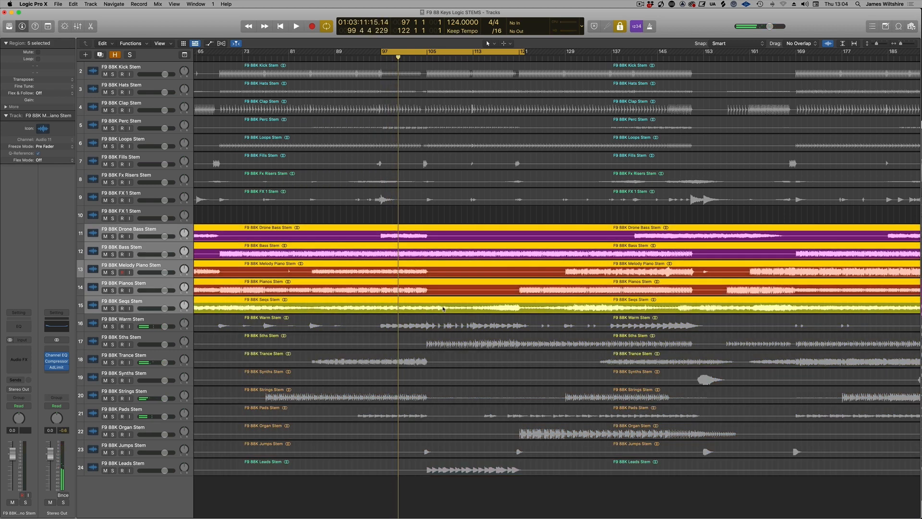
{"action": "left_click", "coordinate": [295, 26]}
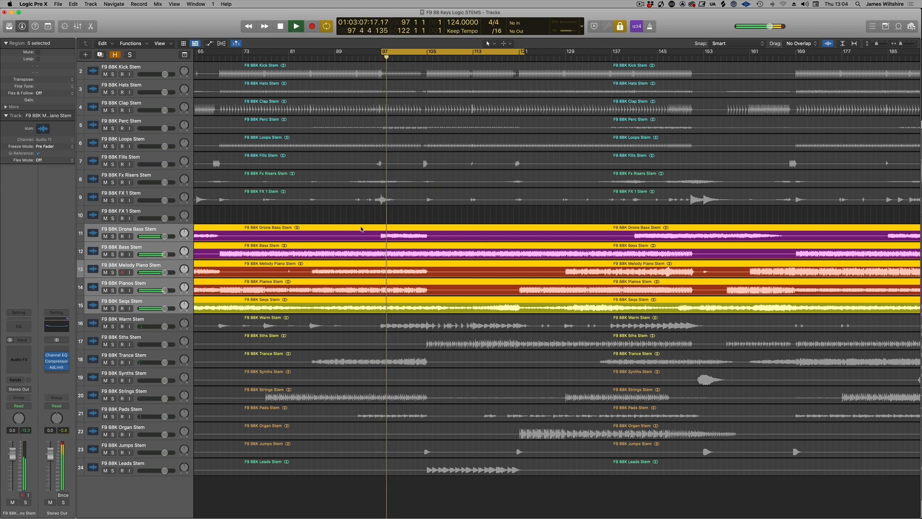
{"action": "left_click", "coordinate": [296, 25]}
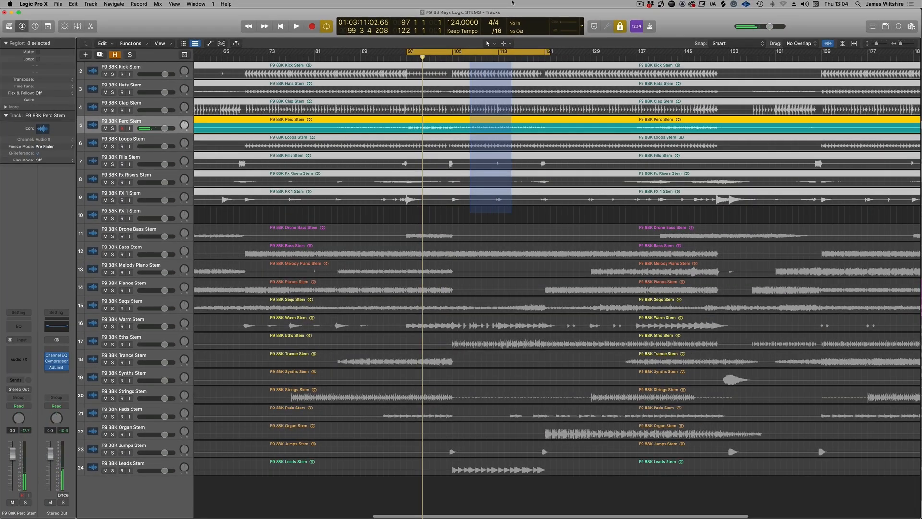
- Solo and play the Kick through FX 1 stems, then deselect their regions
{"action": "left_click", "coordinate": [296, 26]}
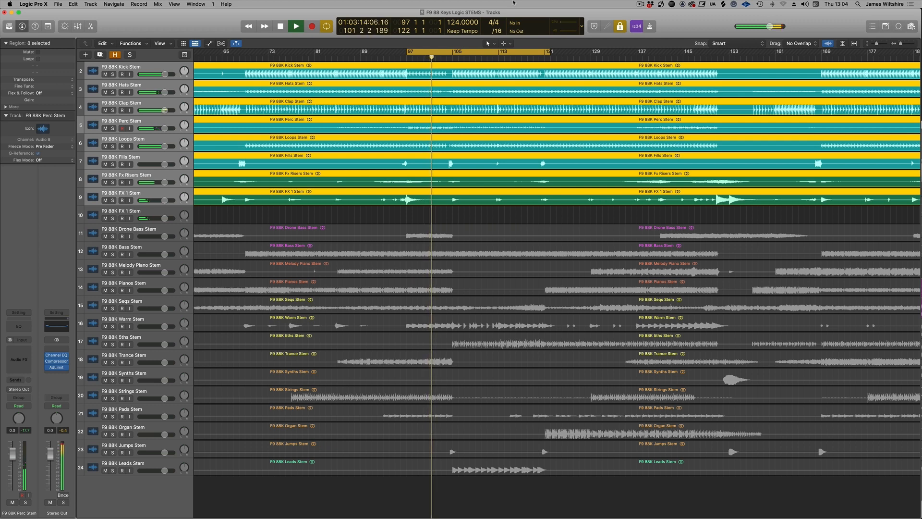
{"action": "left_click", "coordinate": [280, 26]}
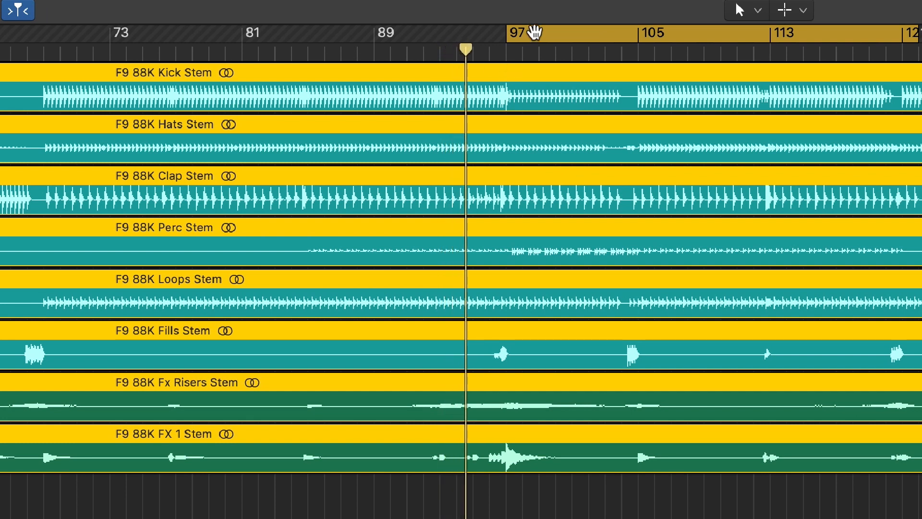
{"action": "mouse_move", "coordinate": [534, 33]}
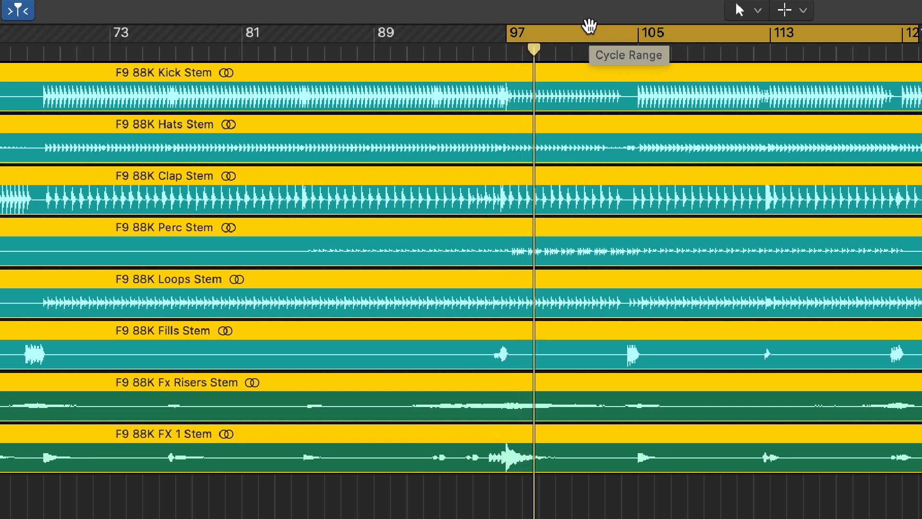
{"action": "mouse_move", "coordinate": [330, 315]}
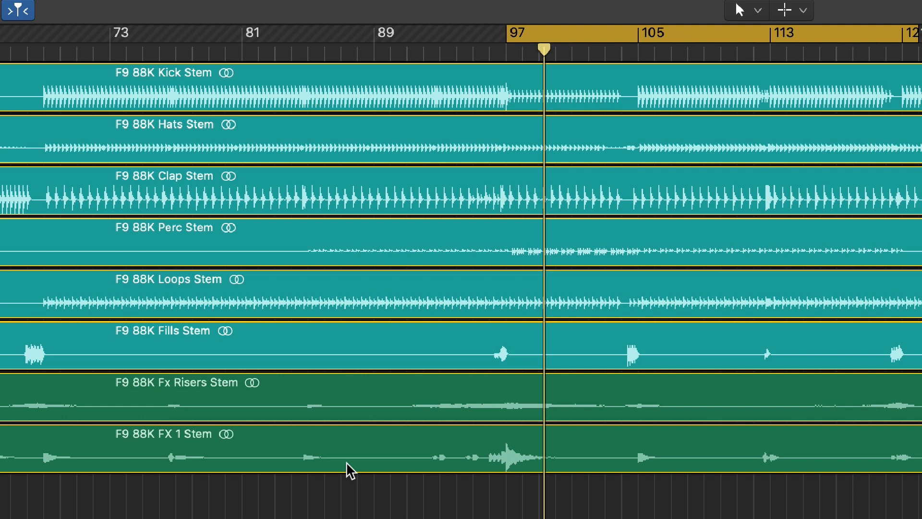
{"action": "mouse_move", "coordinate": [530, 75]}
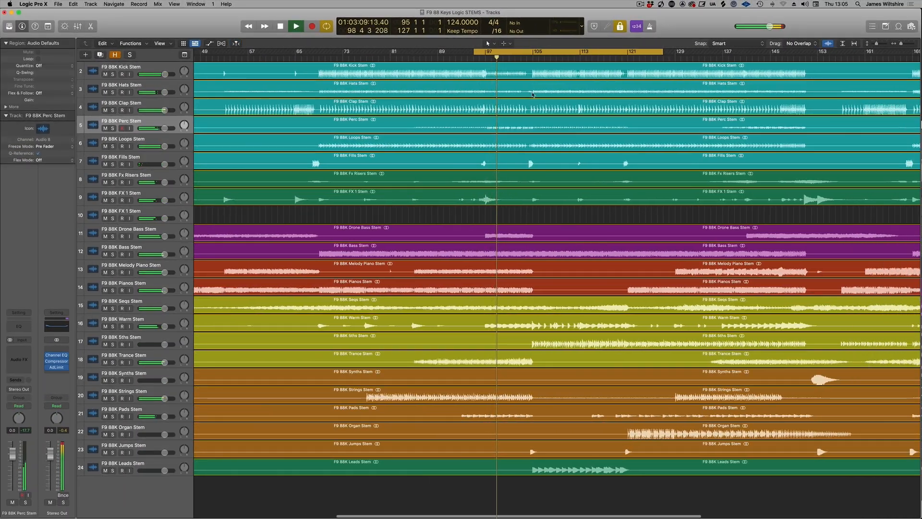
- Turn off cycling, set a new cycle from bar 101 to 131, and play it
{"action": "left_click", "coordinate": [295, 26]}
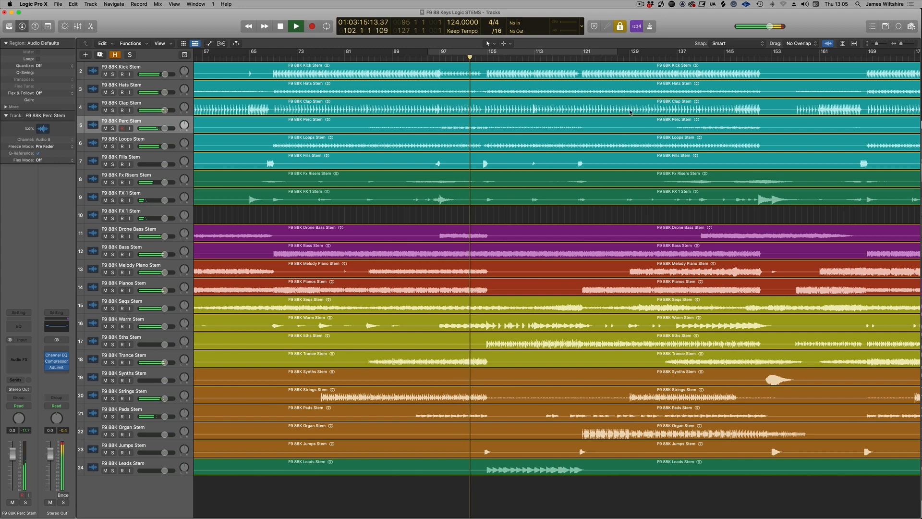
{"action": "left_click", "coordinate": [295, 26]}
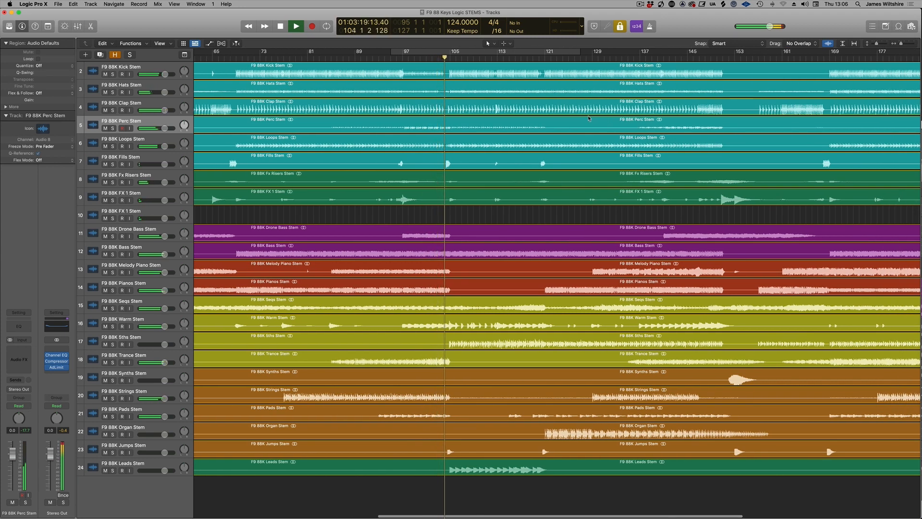
{"action": "left_click", "coordinate": [295, 26]}
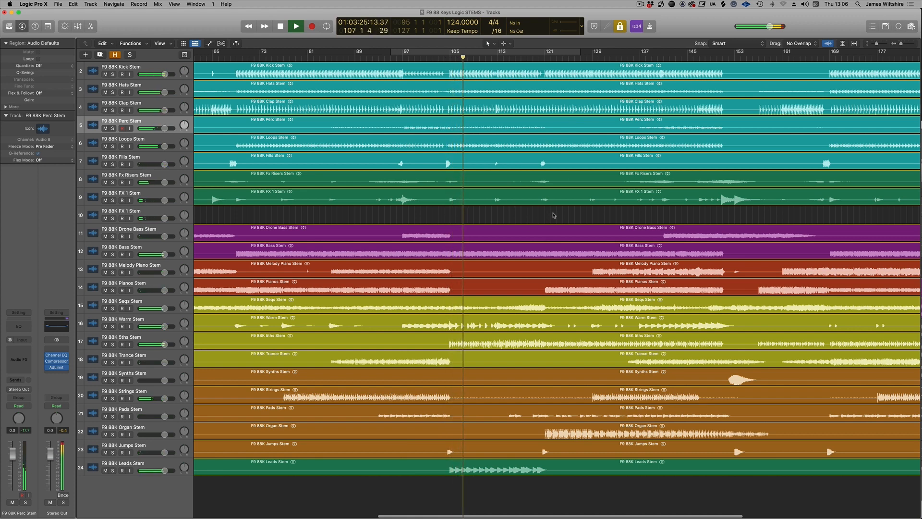
{"action": "left_click", "coordinate": [280, 26]}
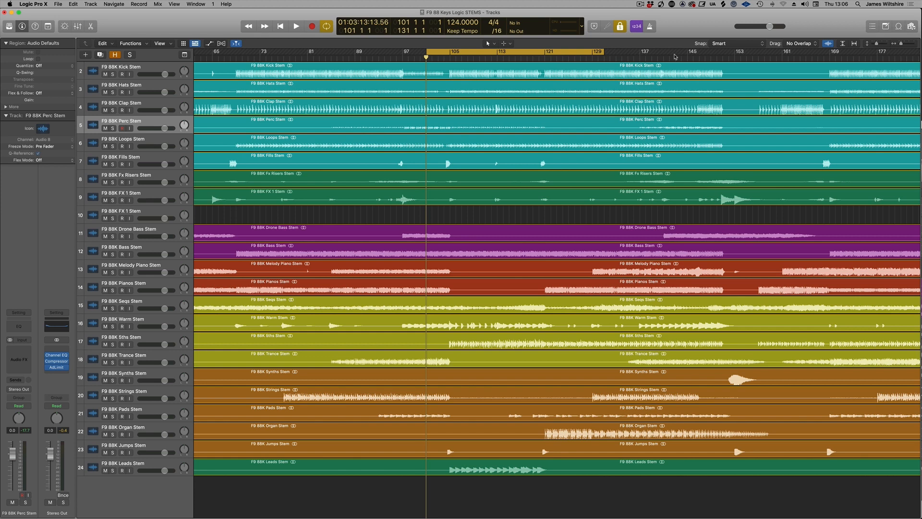
{"action": "mouse_move", "coordinate": [674, 57]}
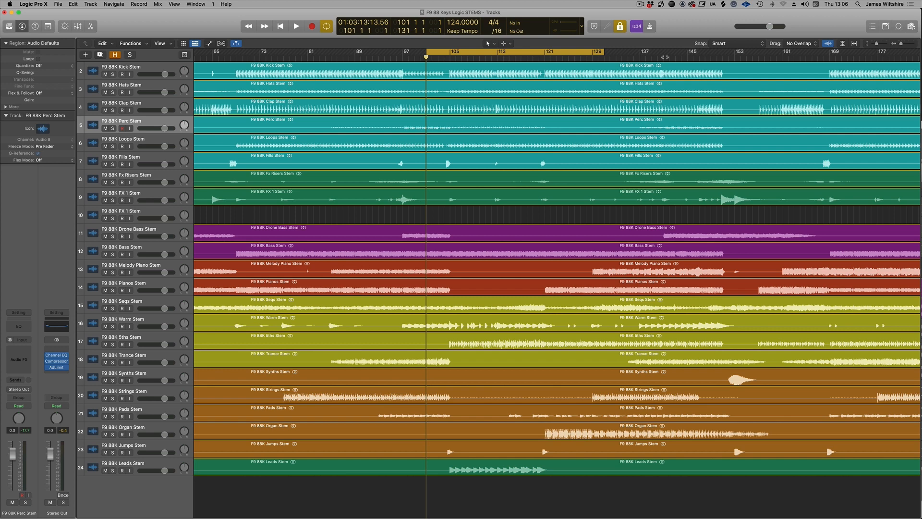
{"action": "left_click", "coordinate": [295, 26]}
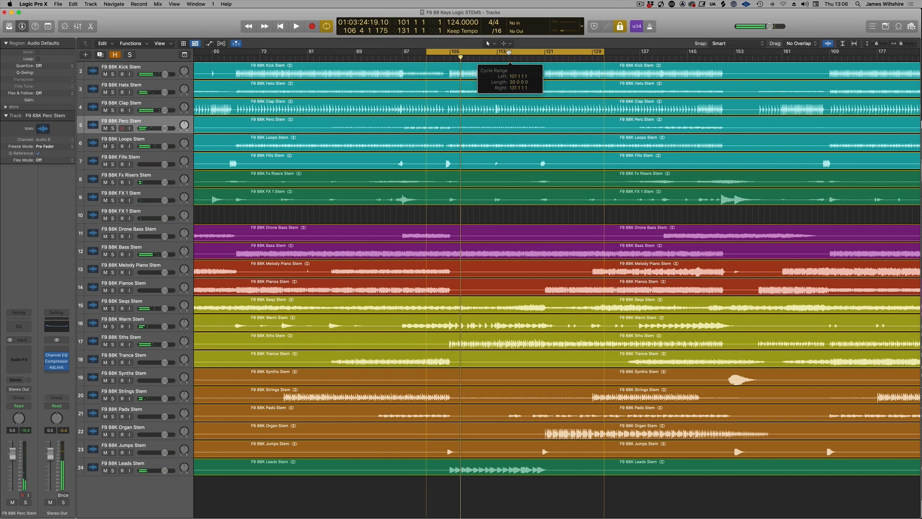
- Move the cycle range to bars 141–174 and audition the 5ths stem solo
{"action": "left_click", "coordinate": [295, 26]}
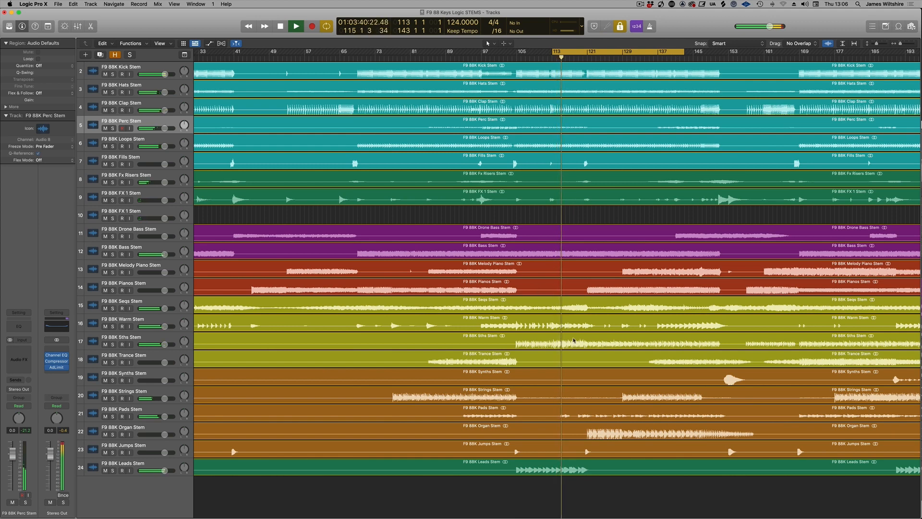
{"action": "left_click", "coordinate": [296, 26]}
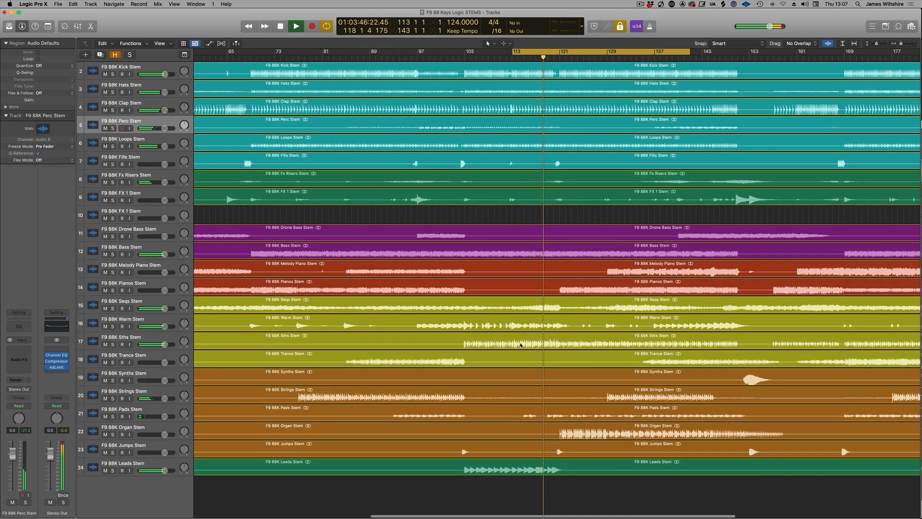
{"action": "left_click", "coordinate": [296, 25]}
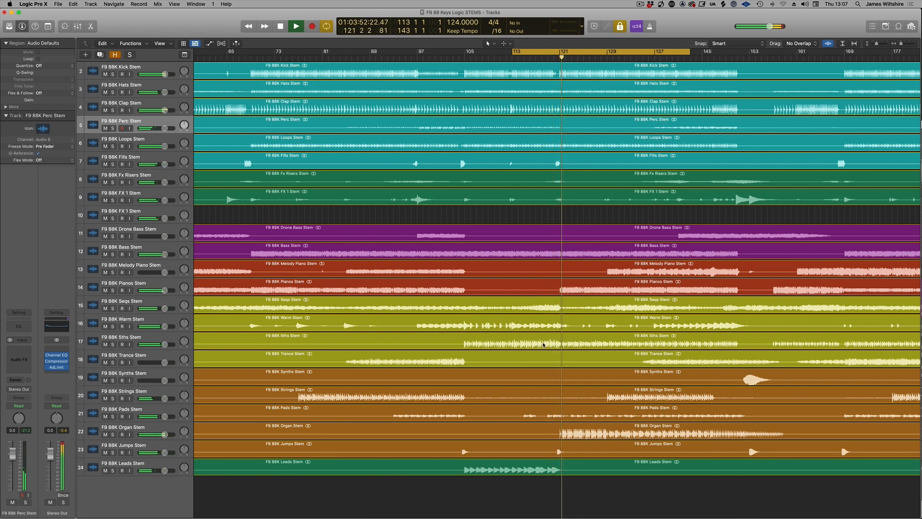
{"action": "left_click", "coordinate": [280, 26]}
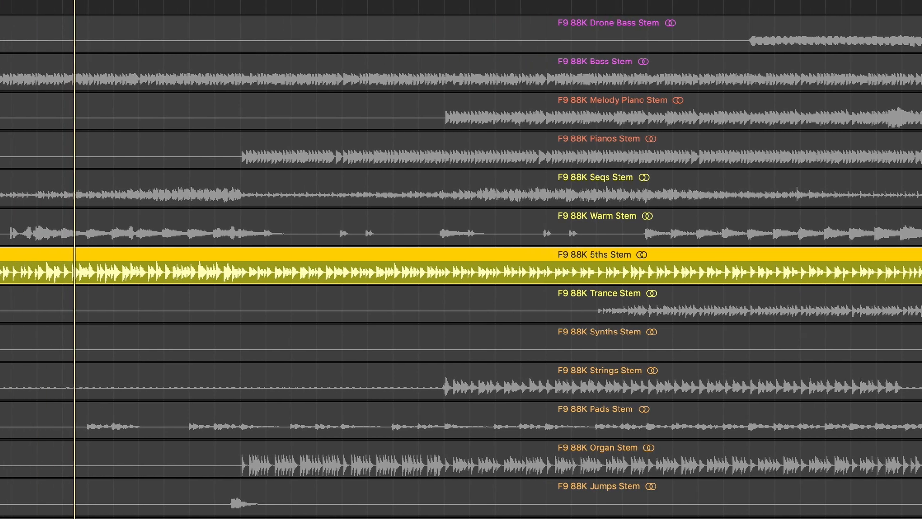
{"action": "scroll", "scroll_direction": "left", "scroll_amount": 3}
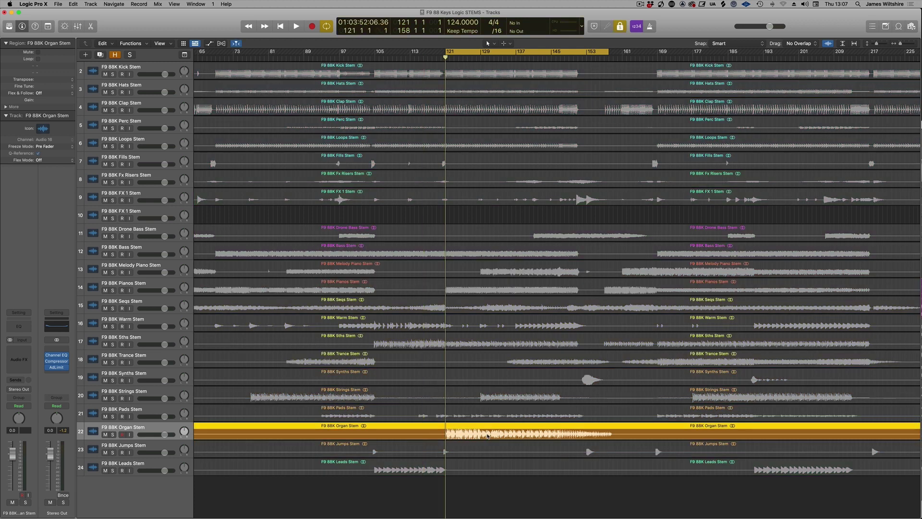
- Play with Organ soloed, clear solo, stop near bar 145, and select the Trance Stem track
{"action": "left_click", "coordinate": [296, 26]}
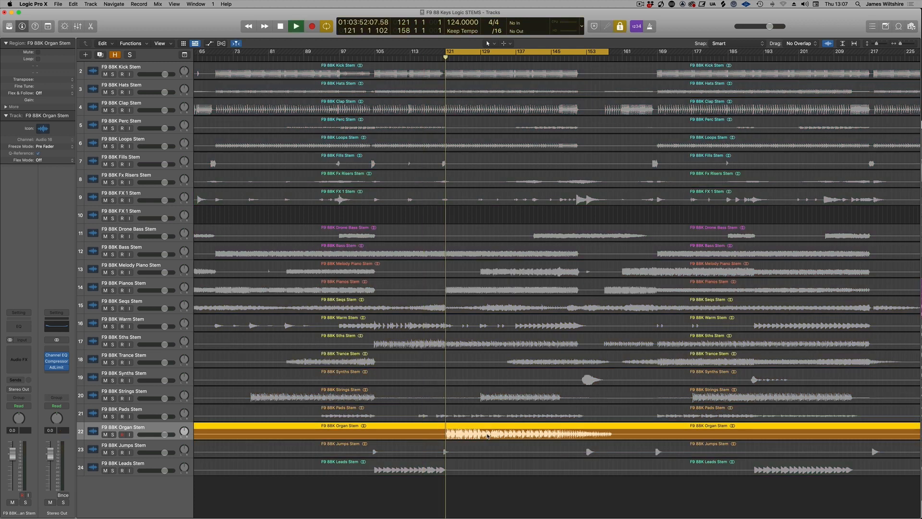
{"action": "left_click", "coordinate": [295, 26]}
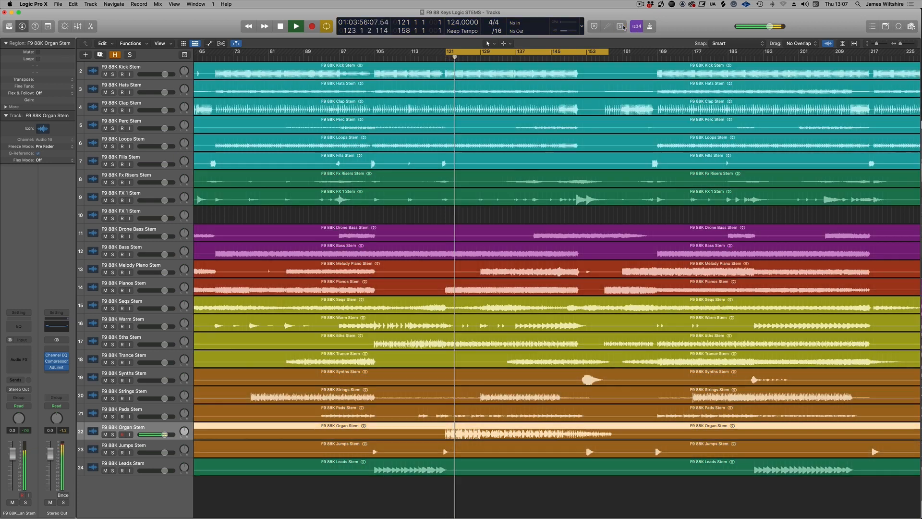
{"action": "left_click", "coordinate": [556, 52]}
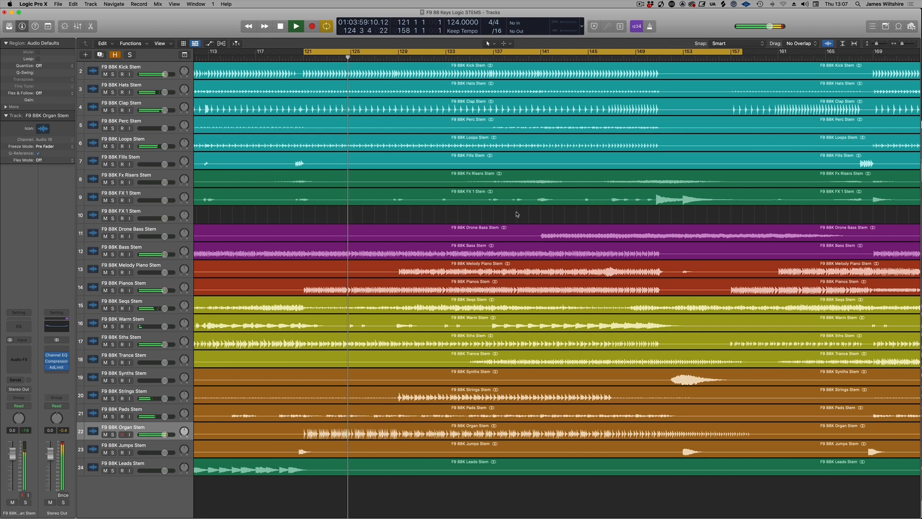
{"action": "left_click", "coordinate": [295, 26]}
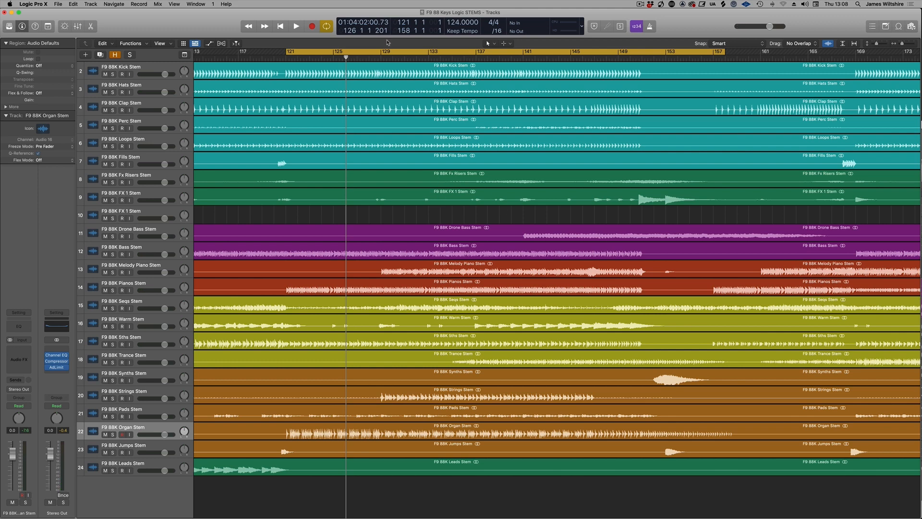
{"action": "mouse_move", "coordinate": [380, 46]}
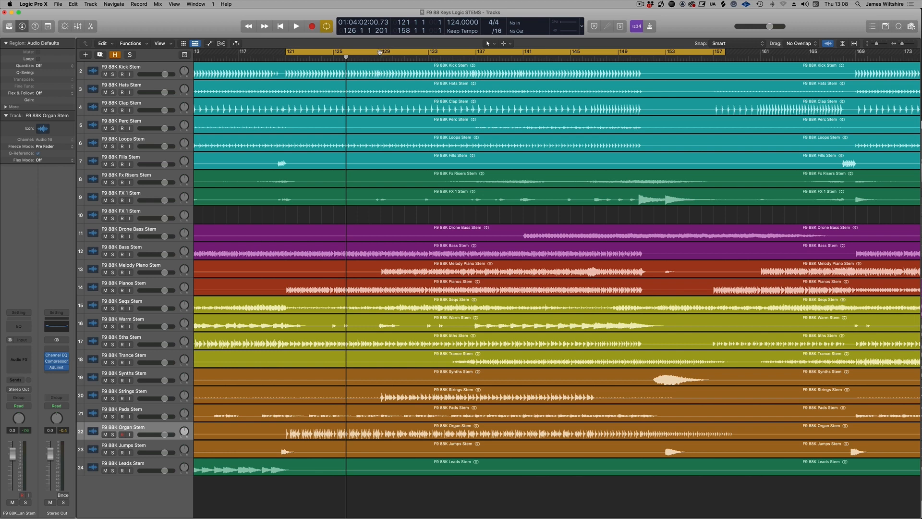
{"action": "left_click", "coordinate": [530, 357]}
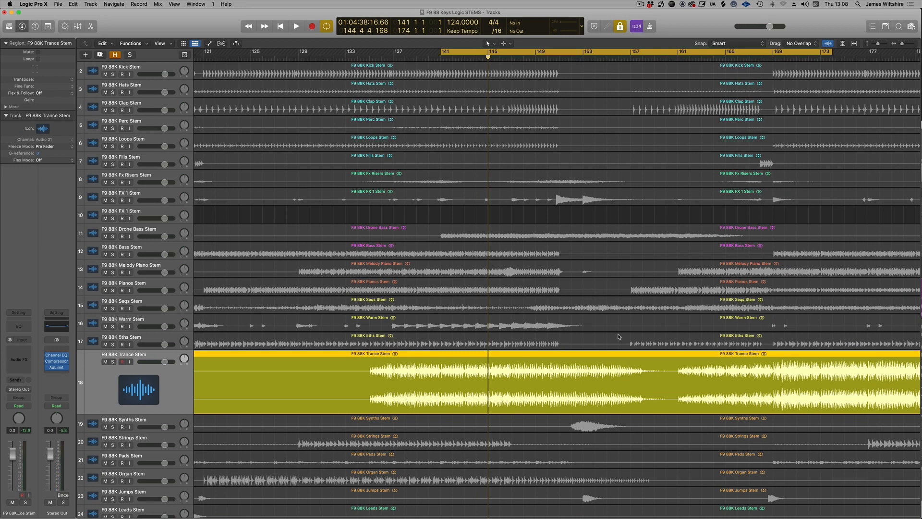
{"action": "mouse_move", "coordinate": [584, 216]}
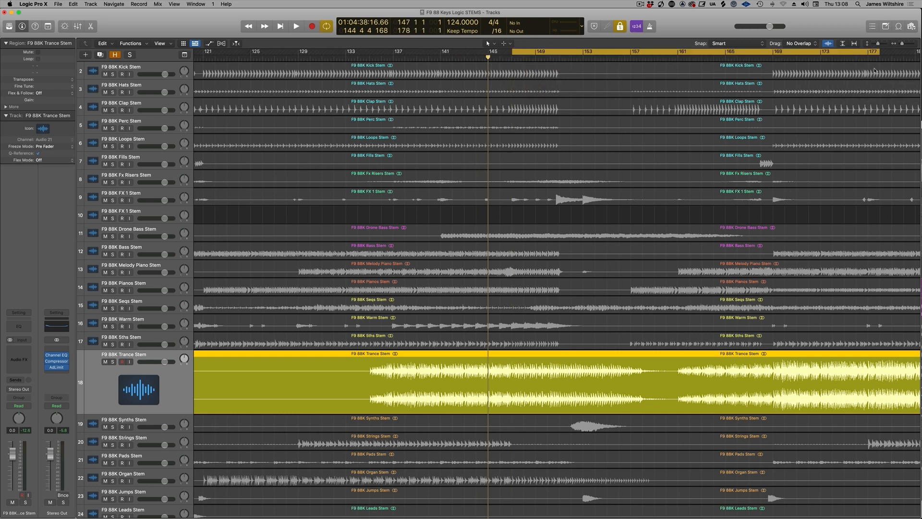
- Start playback and set the cycle to begin at bar 150, spanning bars 150–168
{"action": "left_click", "coordinate": [296, 25]}
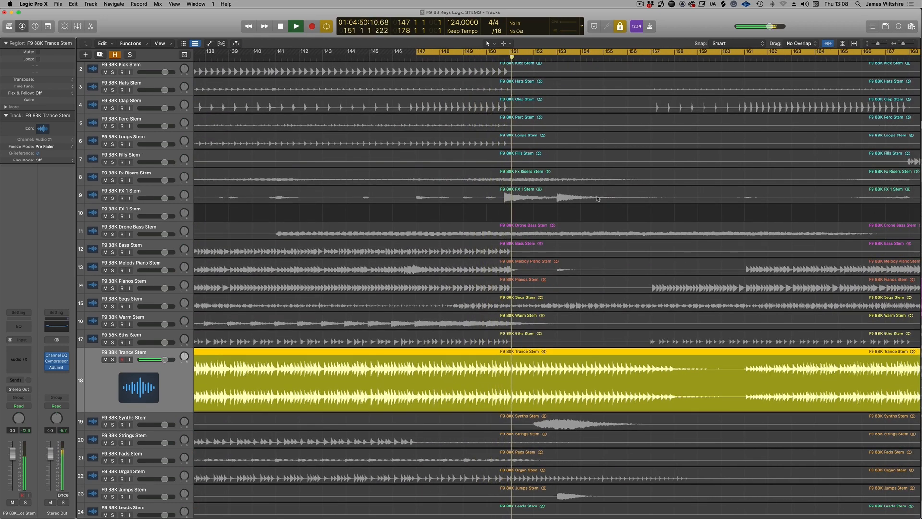
{"action": "left_click", "coordinate": [295, 26]}
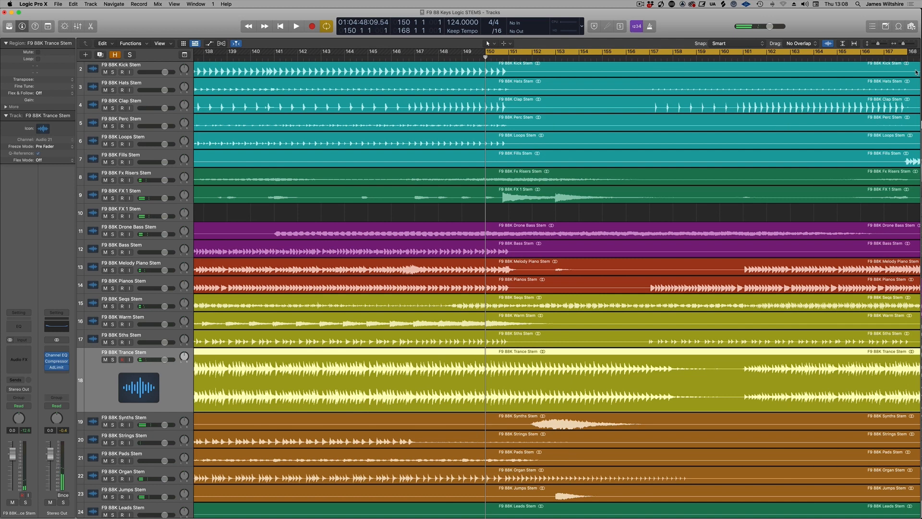
- Play from bar 150, stop, then restart playback from bar 167
{"action": "left_click", "coordinate": [295, 26]}
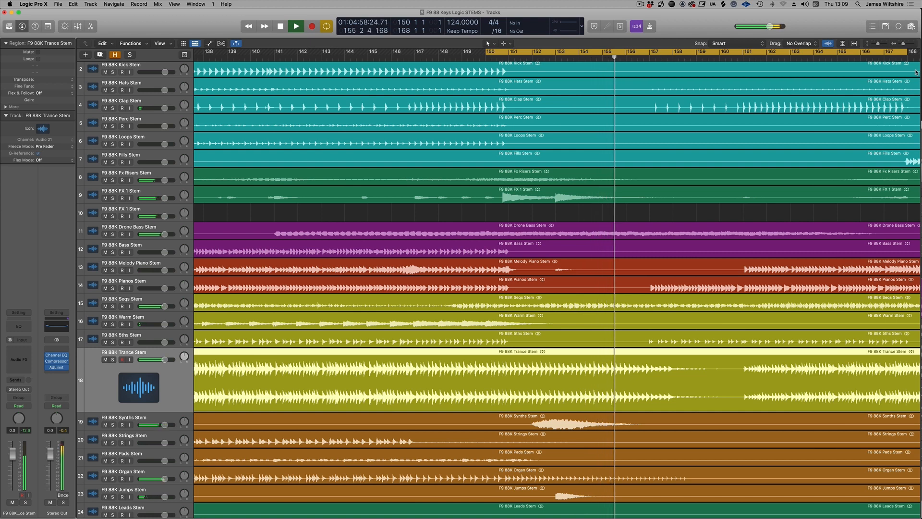
{"action": "left_click", "coordinate": [296, 26]}
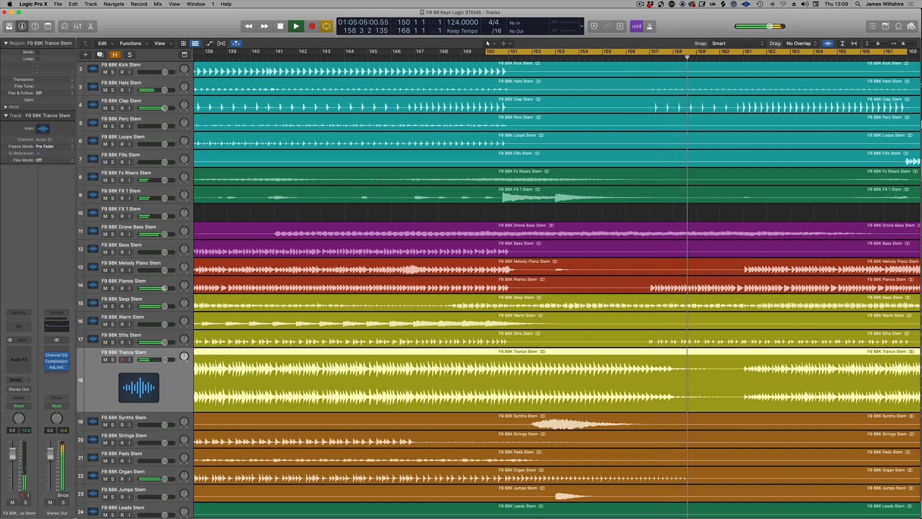
{"action": "left_click", "coordinate": [296, 26]}
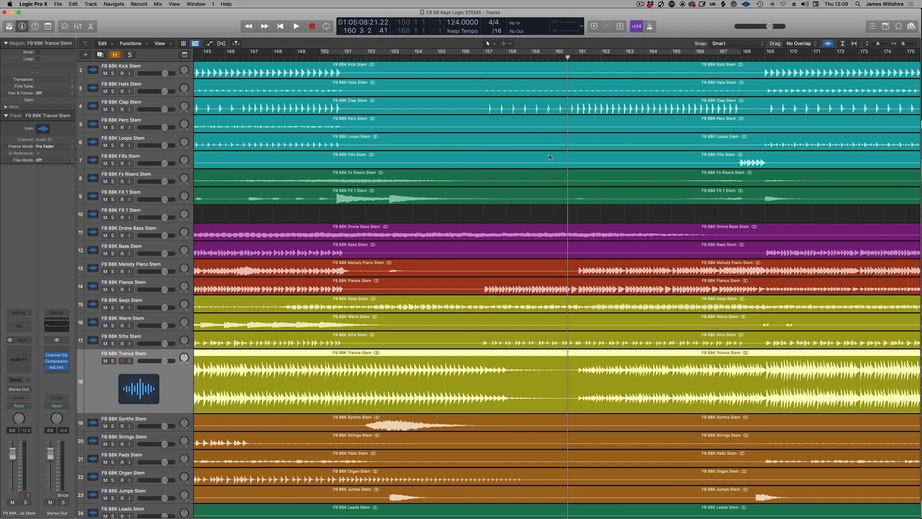
{"action": "scroll", "scroll_direction": "right", "scroll_amount": 3}
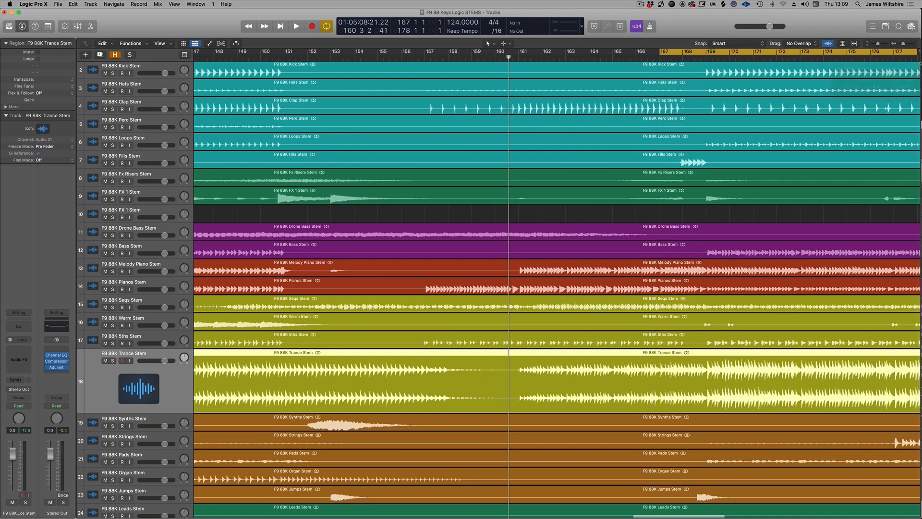
{"action": "left_click", "coordinate": [658, 53]}
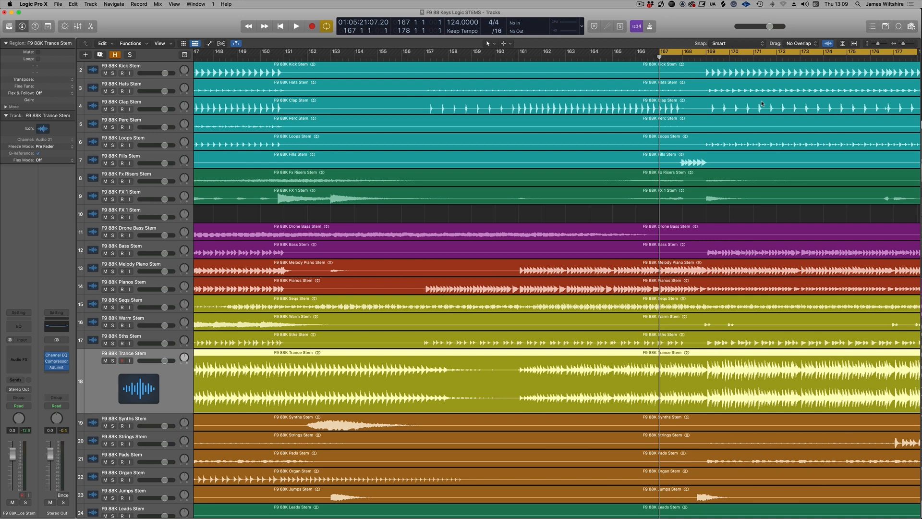
{"action": "left_click", "coordinate": [296, 26]}
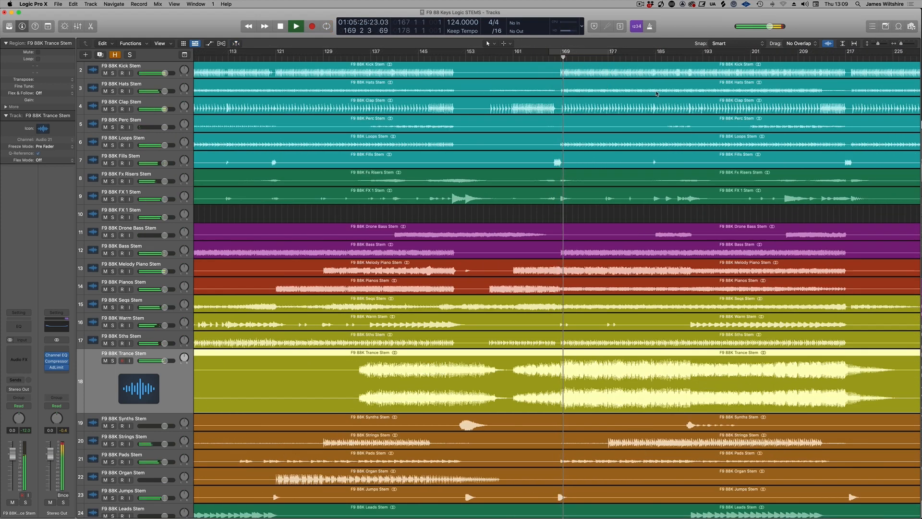
- Let playback continue past bar 169 into the outro as the piano, bass and trance stems fade
{"action": "left_click", "coordinate": [296, 25]}
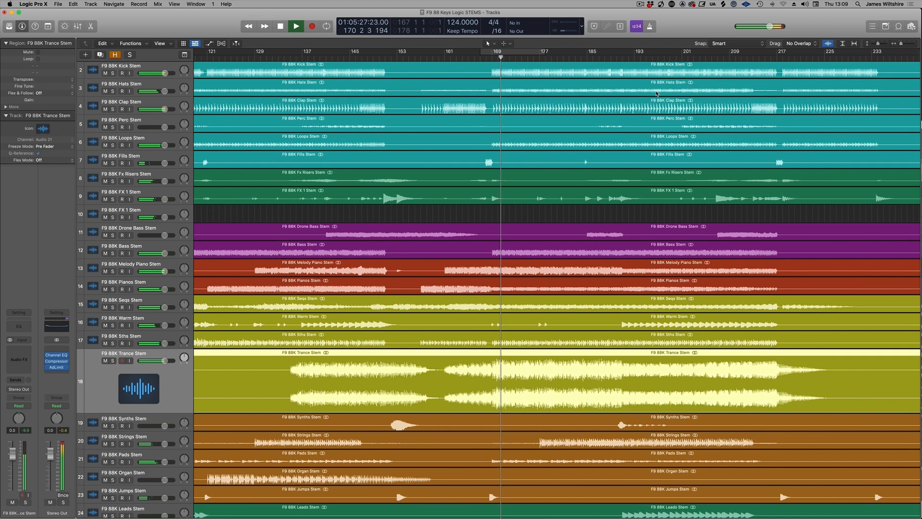
{"action": "left_click", "coordinate": [280, 26]}
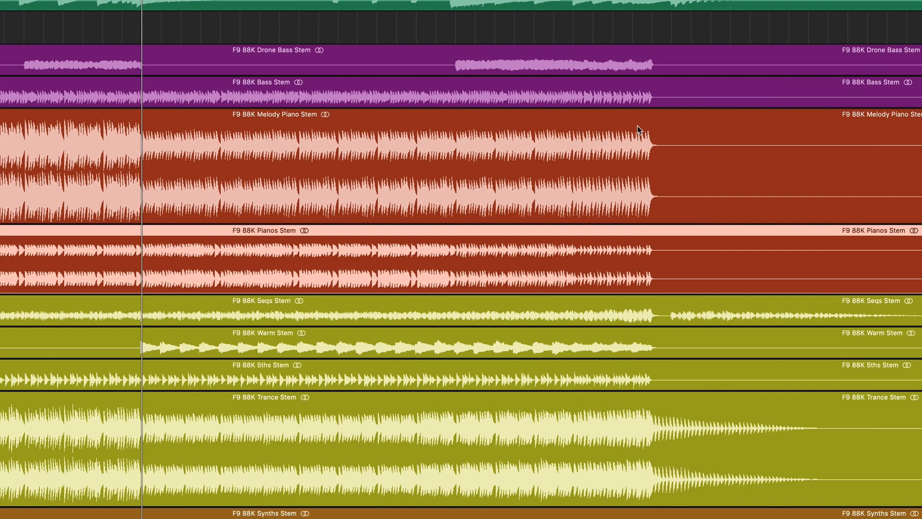
- Scroll the track list down and back up to inspect the outro stems at bar 191
{"action": "scroll", "scroll_direction": "down", "scroll_amount": 3}
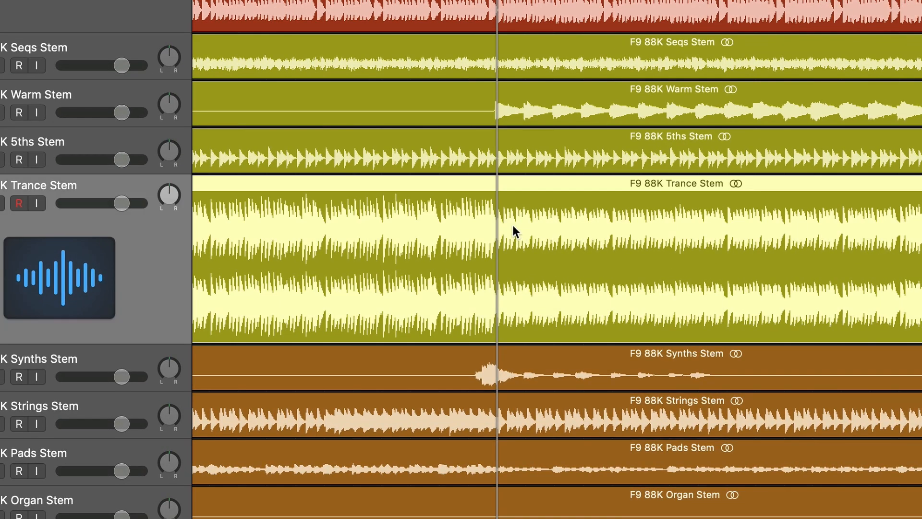
{"action": "scroll", "scroll_direction": "up", "scroll_amount": 3}
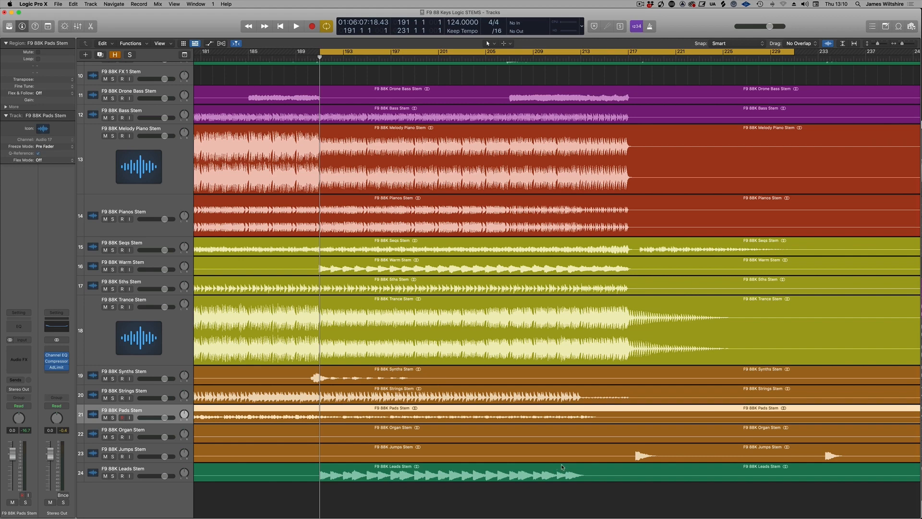
- Browse the track list and start playback around bar 105 with the eight drum and FX stems
{"action": "scroll", "scroll_direction": "up", "scroll_amount": 3}
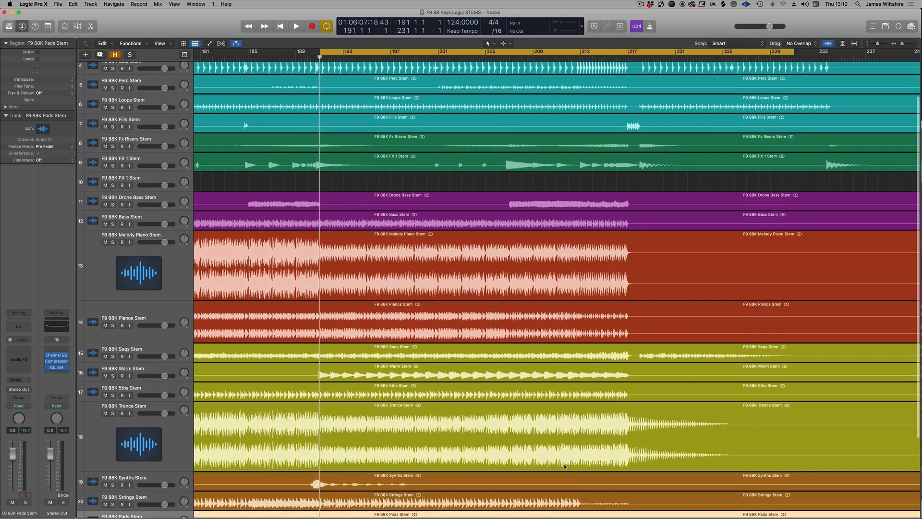
{"action": "scroll", "scroll_direction": "up", "scroll_amount": 3}
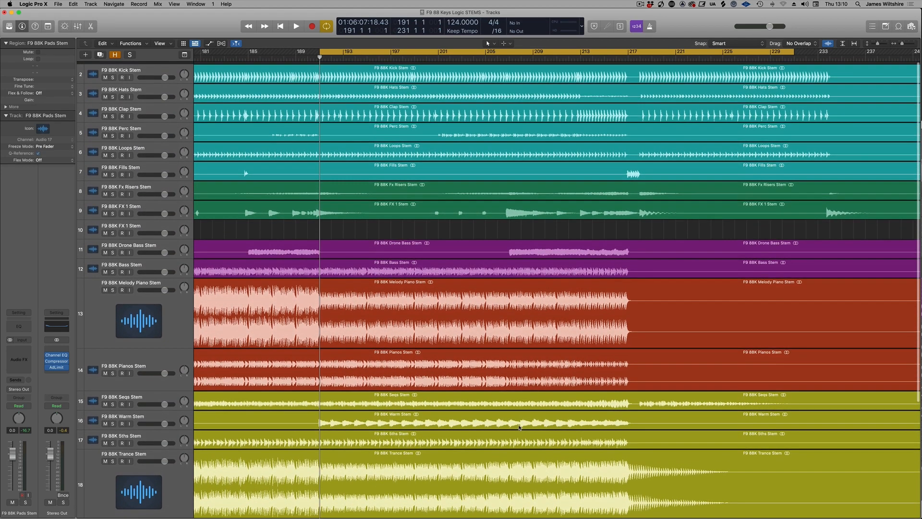
{"action": "scroll", "scroll_direction": "down", "scroll_amount": 3}
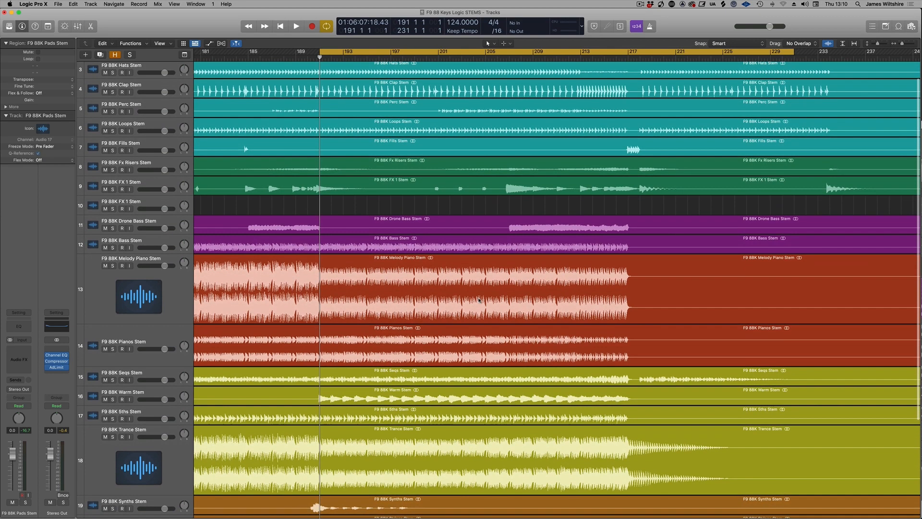
{"action": "scroll", "scroll_direction": "down", "scroll_amount": 3}
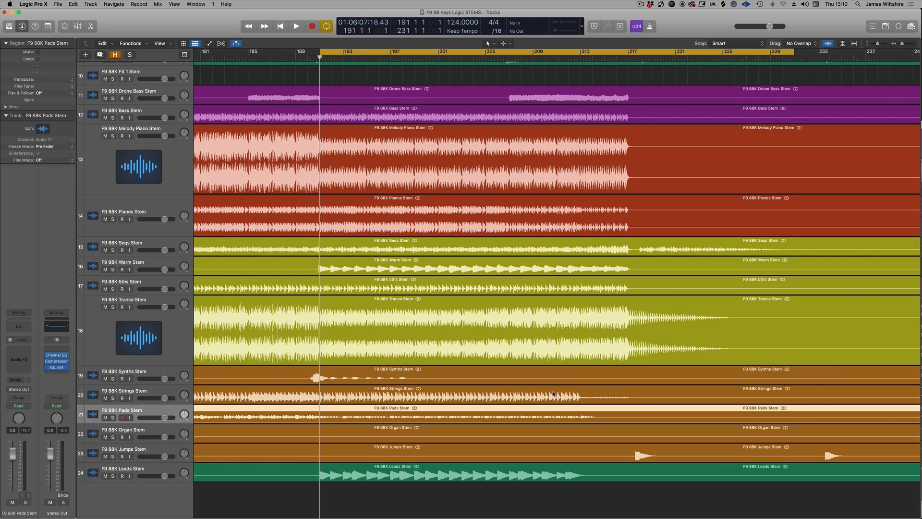
{"action": "left_click", "coordinate": [295, 26]}
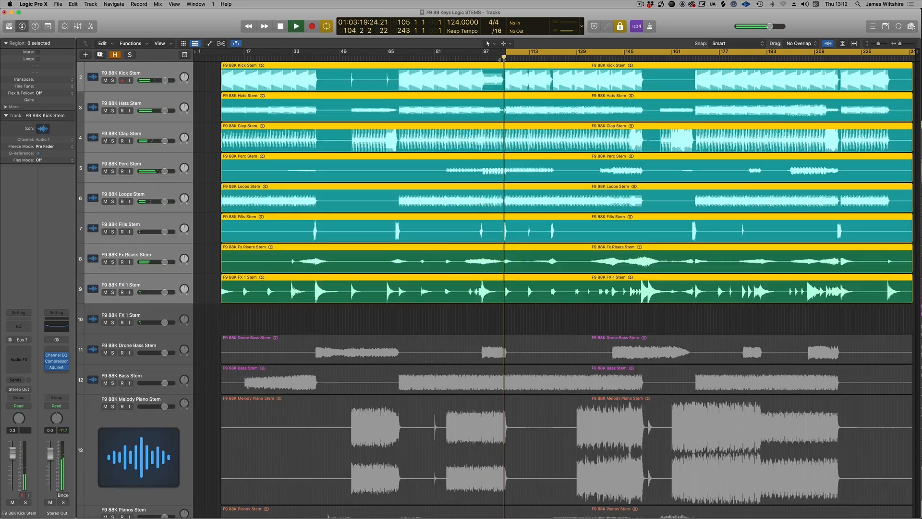
- Stop playback near bar 108 and scroll down to view the lower stems
{"action": "left_click", "coordinate": [295, 26]}
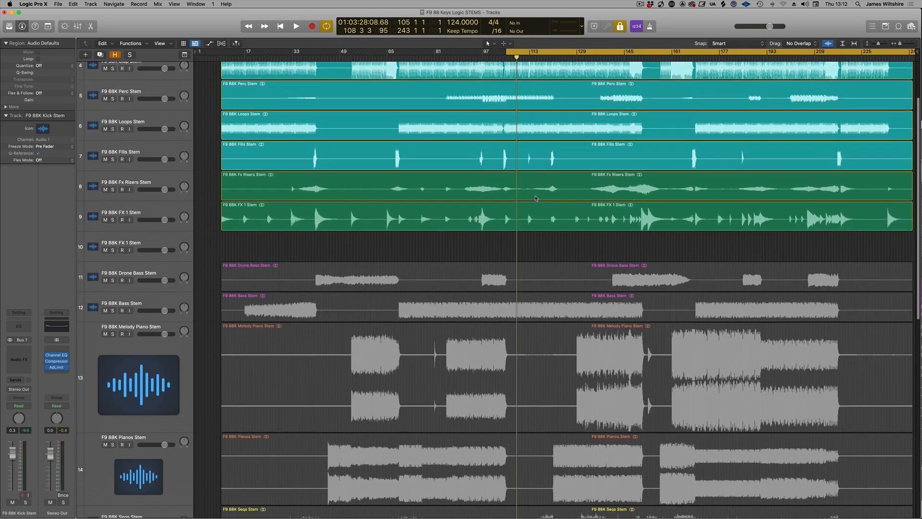
{"action": "scroll", "scroll_direction": "up", "scroll_amount": 3}
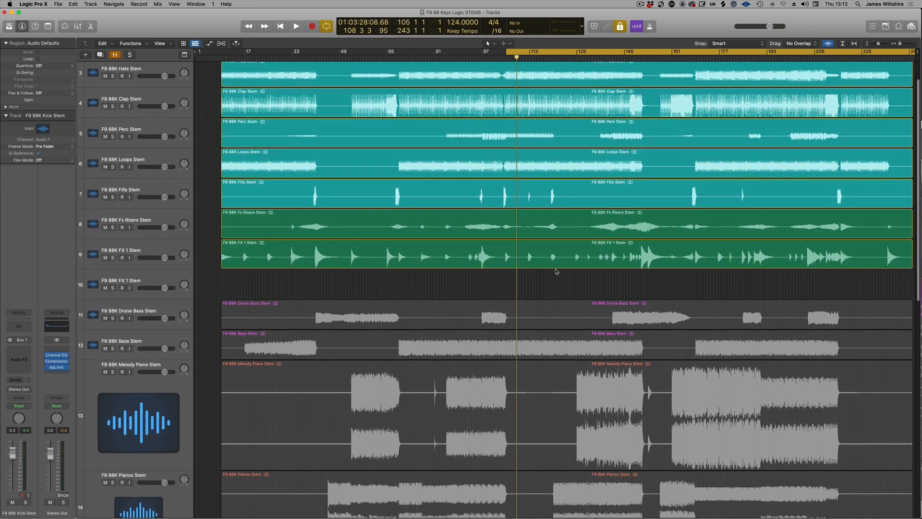
{"action": "scroll", "scroll_direction": "down", "scroll_amount": 3}
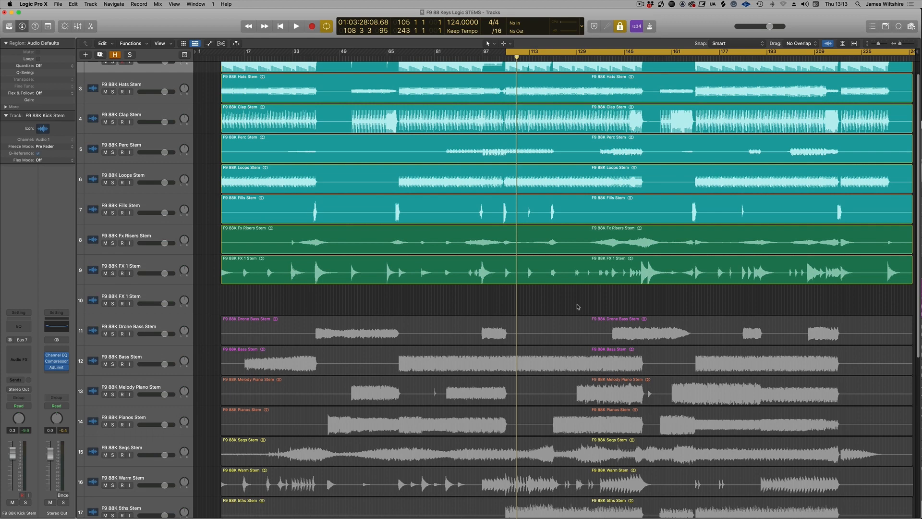
{"action": "scroll", "scroll_direction": "down", "scroll_amount": 3}
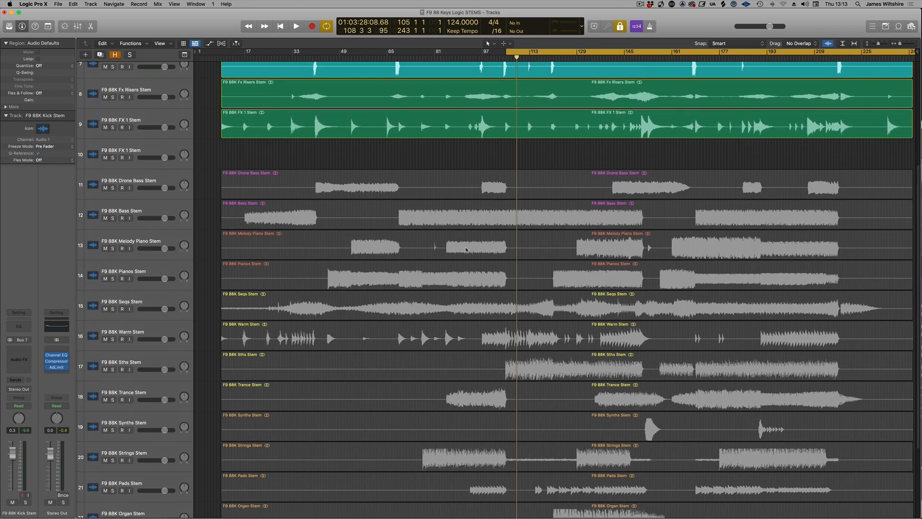
{"action": "scroll", "scroll_direction": "down", "scroll_amount": 3}
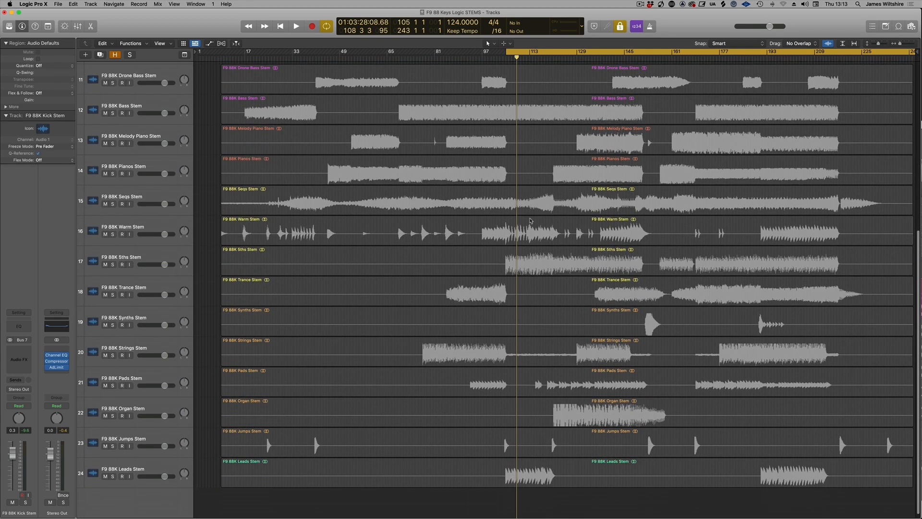